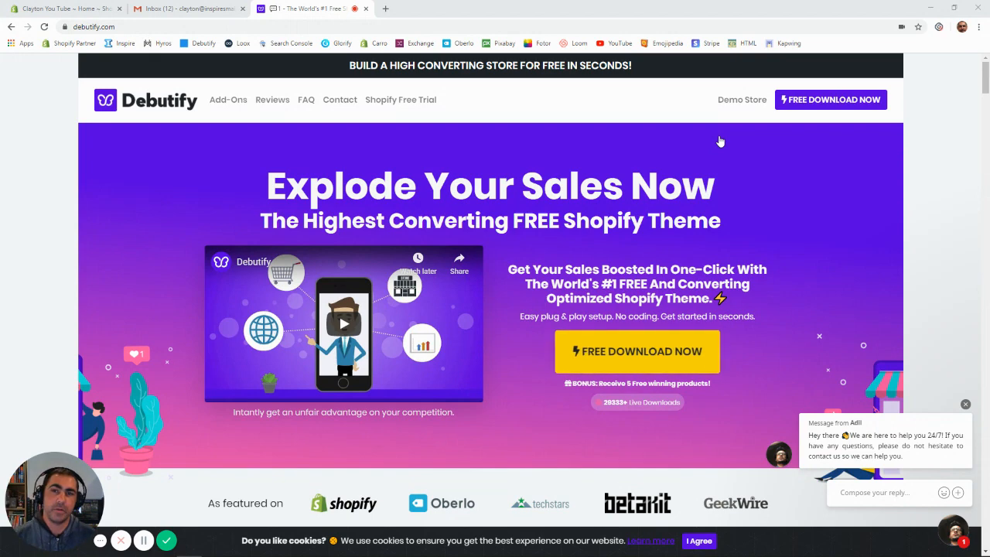
mouse_move(640, 116)
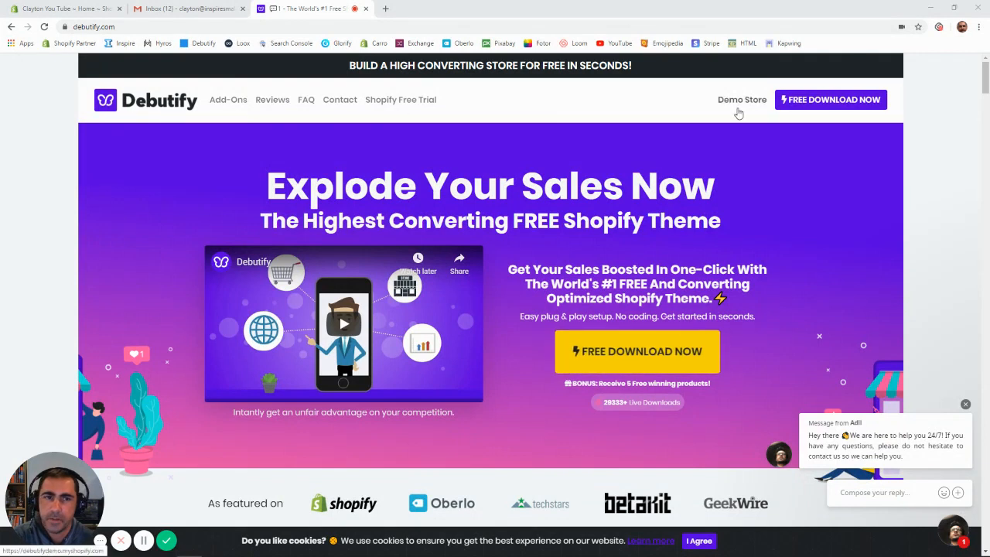
Step: Launch the theme's Demo Store and browse down and back up its homepage
left_click(742, 99)
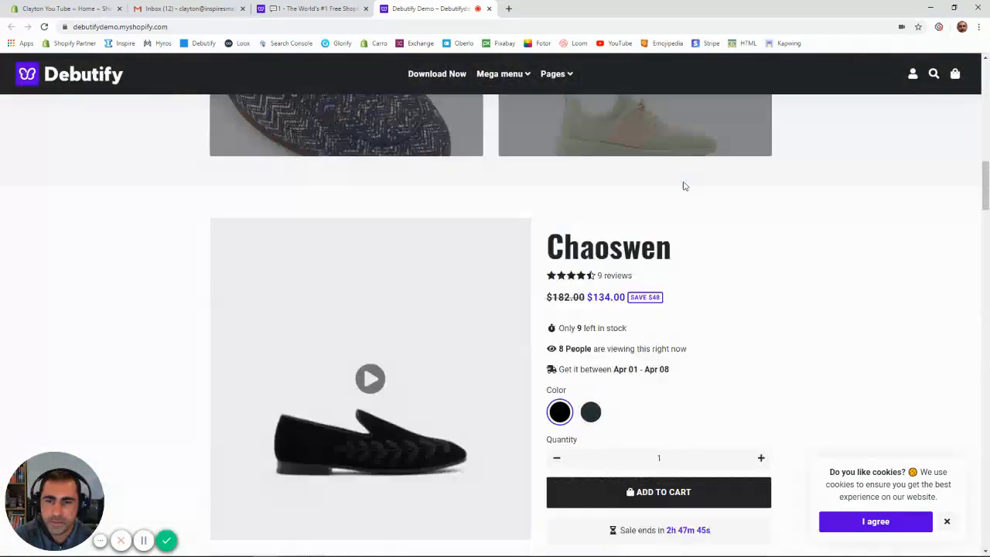
scroll("down", 3)
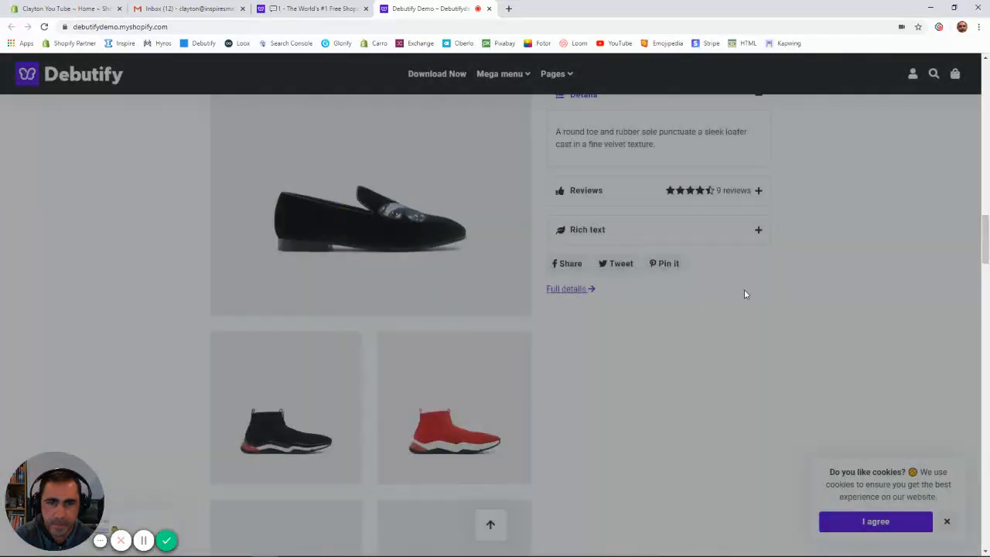
scroll("down", 3)
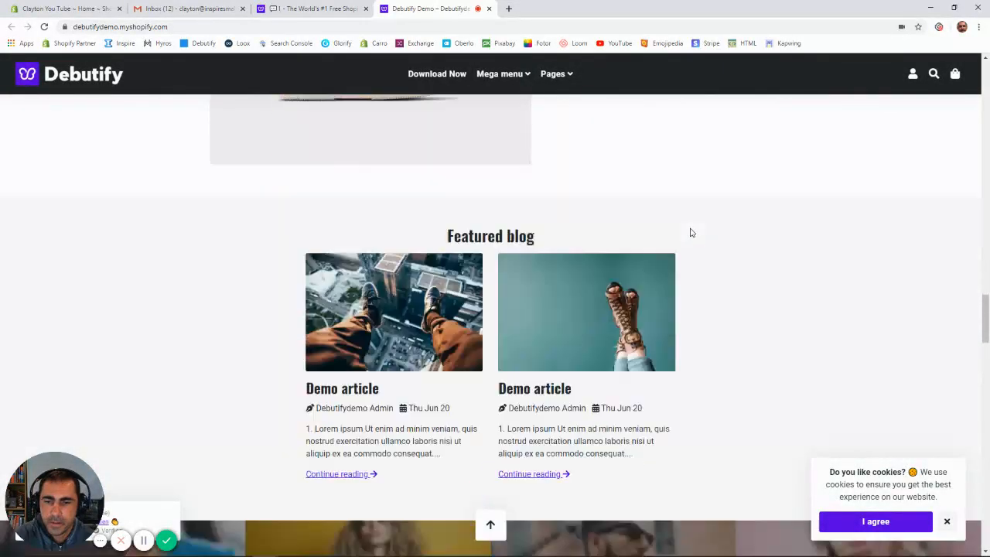
scroll("down", 3)
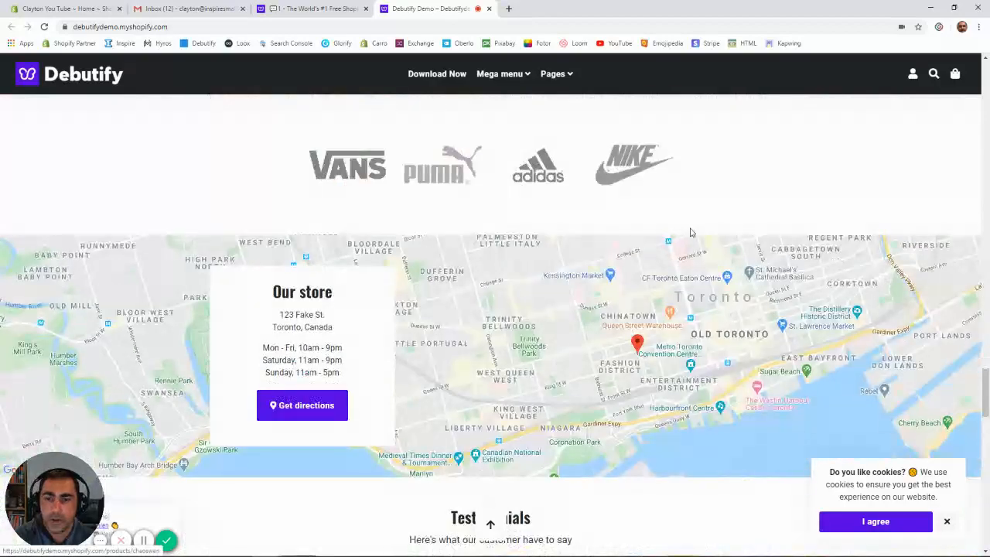
scroll("down", 3)
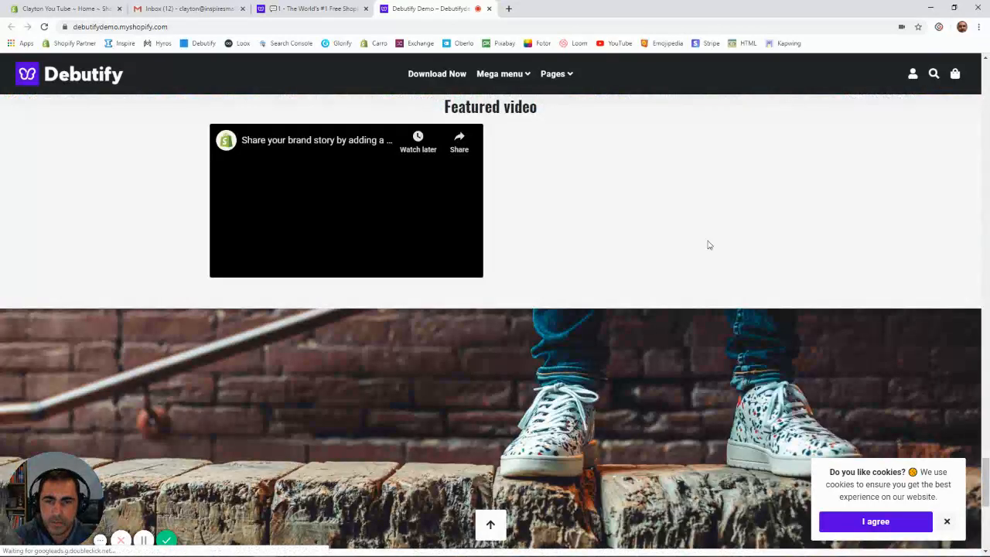
scroll("down", 3)
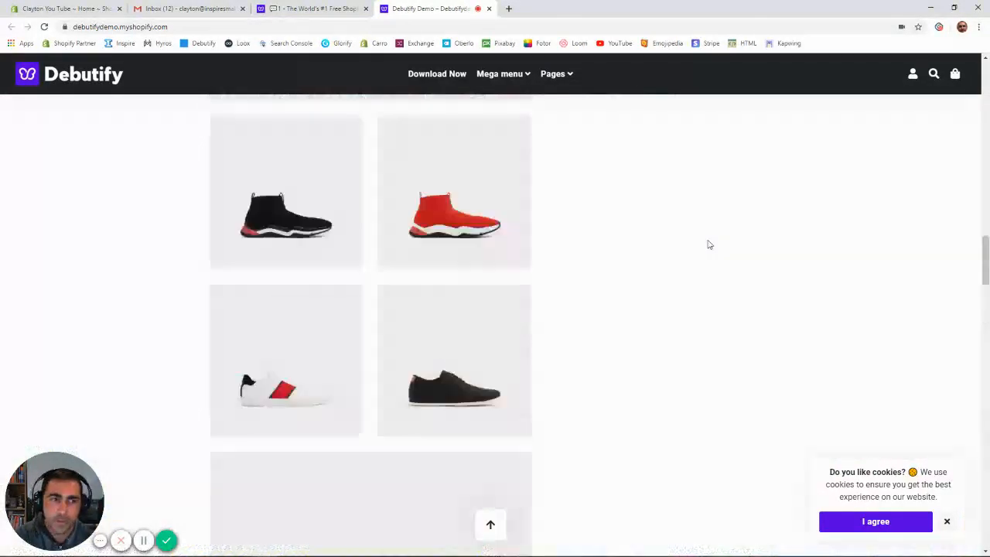
scroll("up", 3)
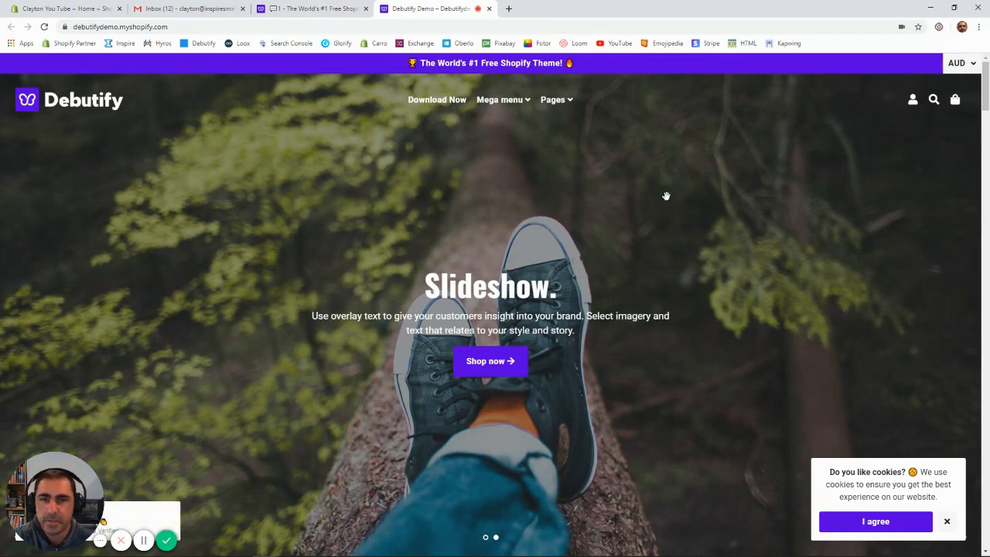
Step: View the Chaoswen product page from the demo store's Pages menu
left_click(553, 99)
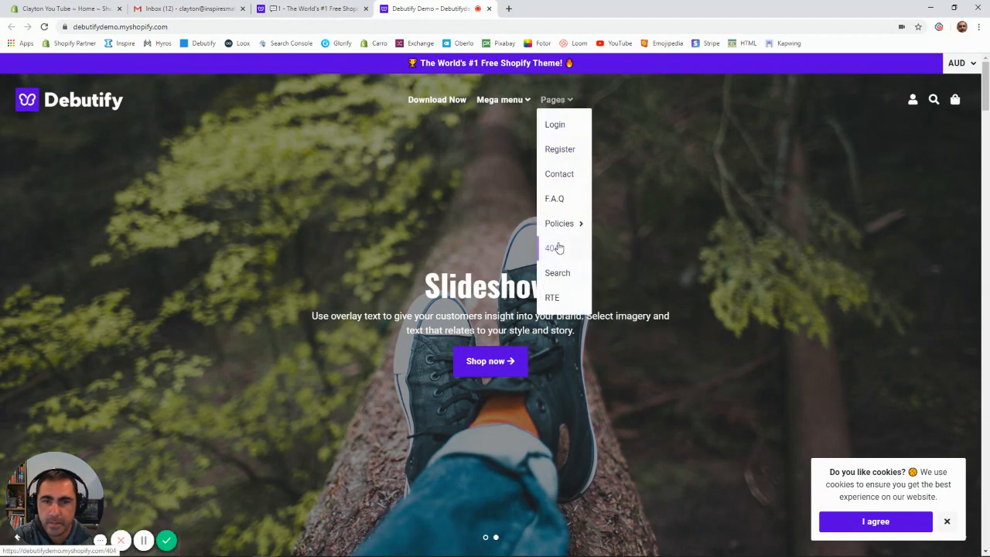
left_click(500, 99)
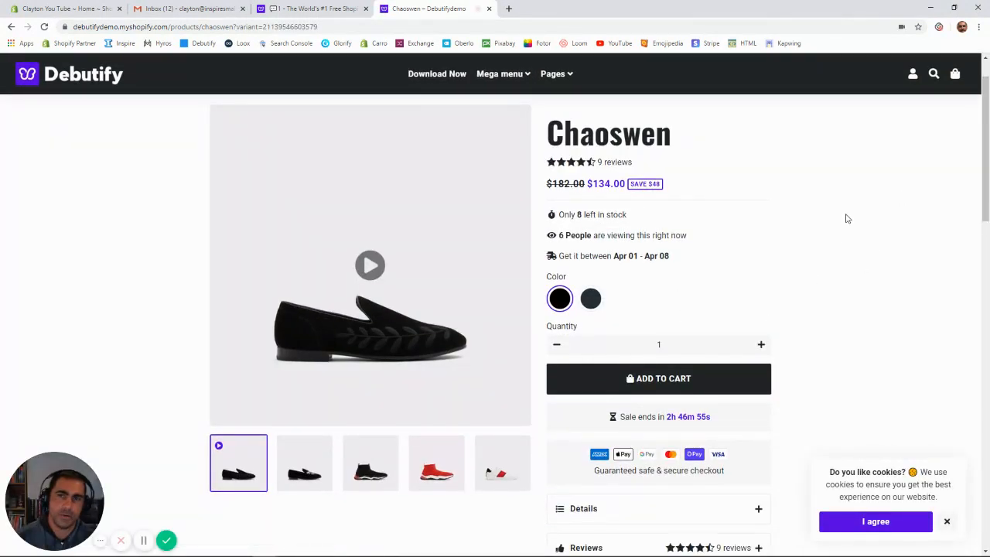
scroll("down", 3)
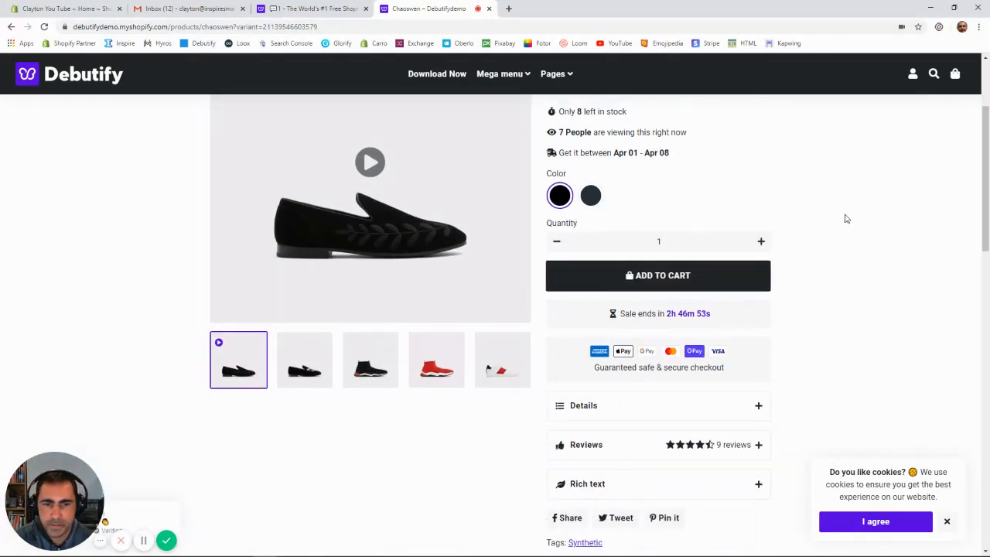
scroll("down", 3)
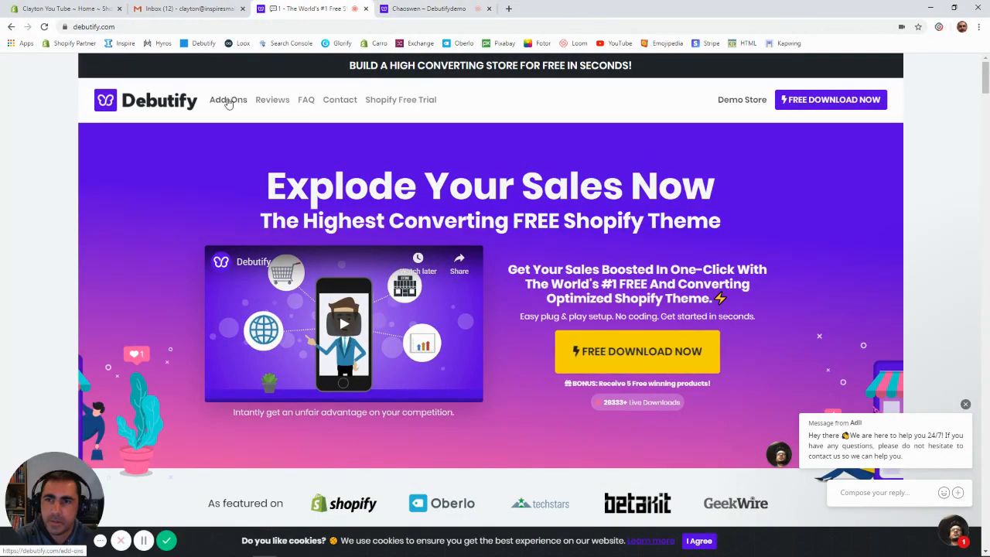
left_click(228, 99)
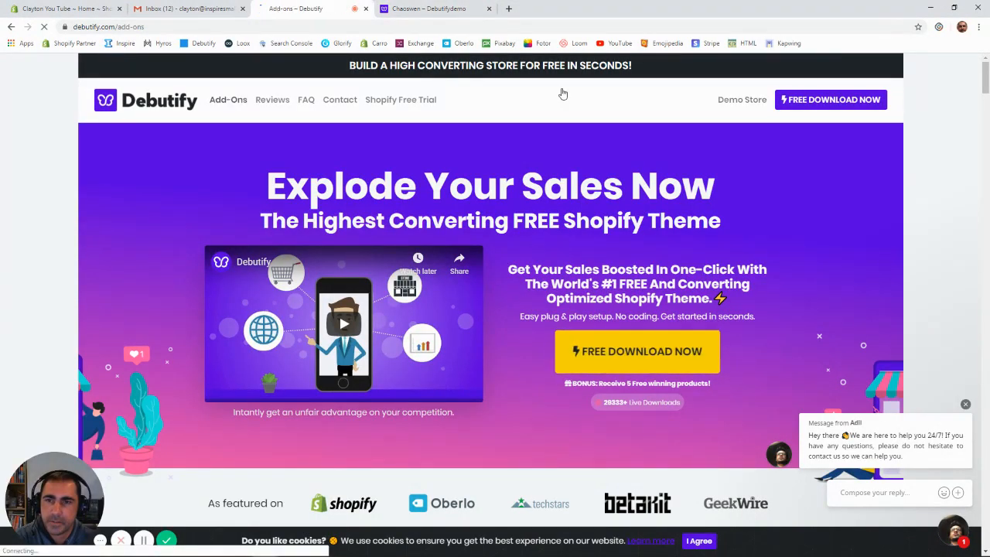
left_click(227, 99)
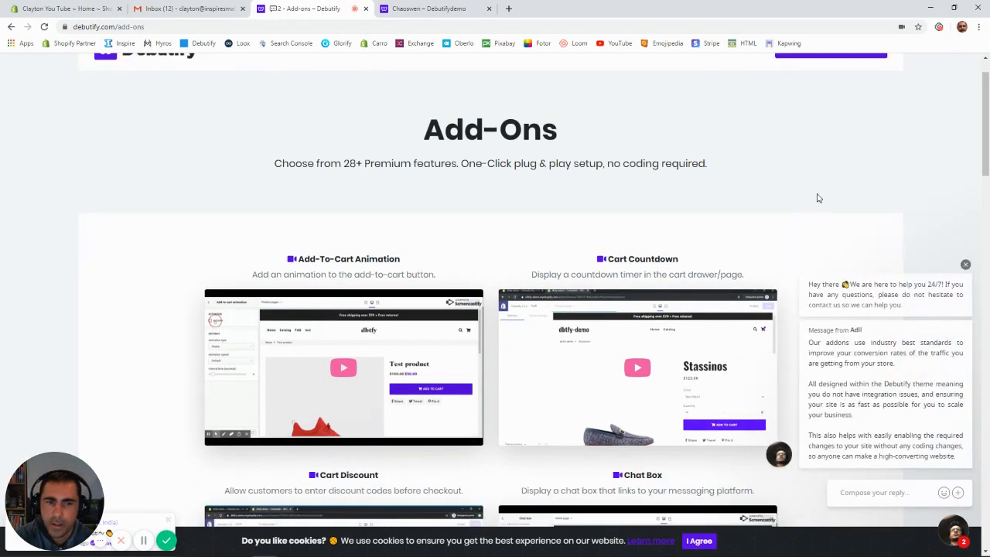
mouse_move(859, 205)
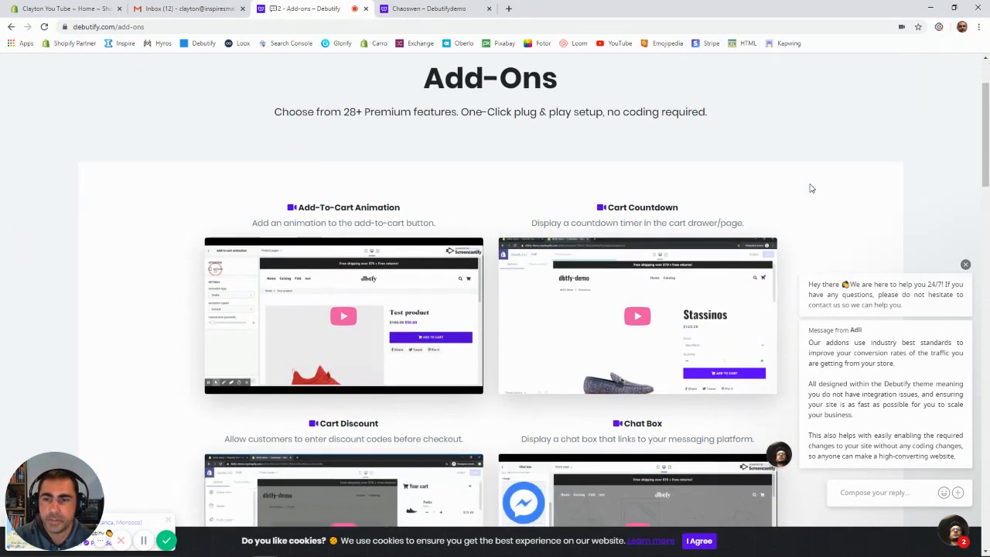
scroll("down", 3)
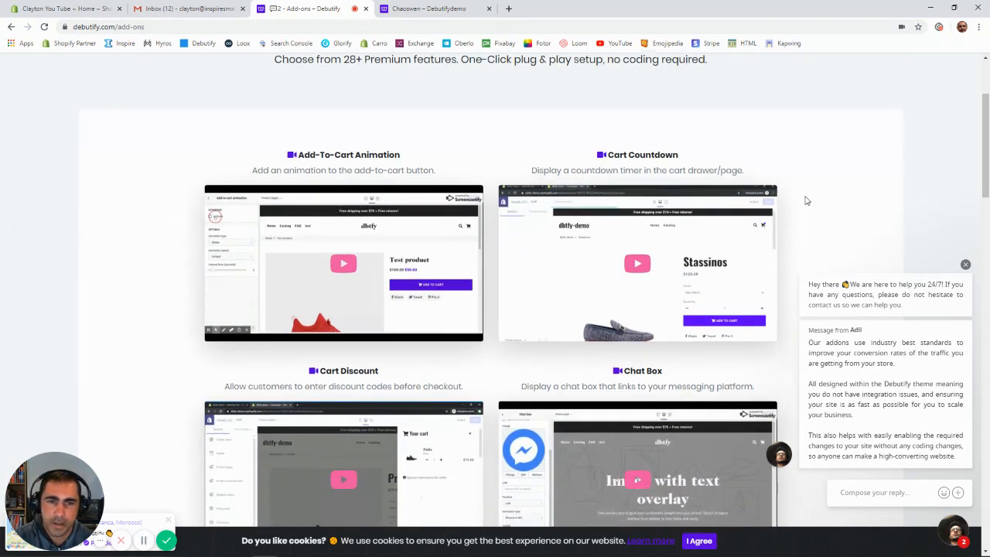
scroll("down", 3)
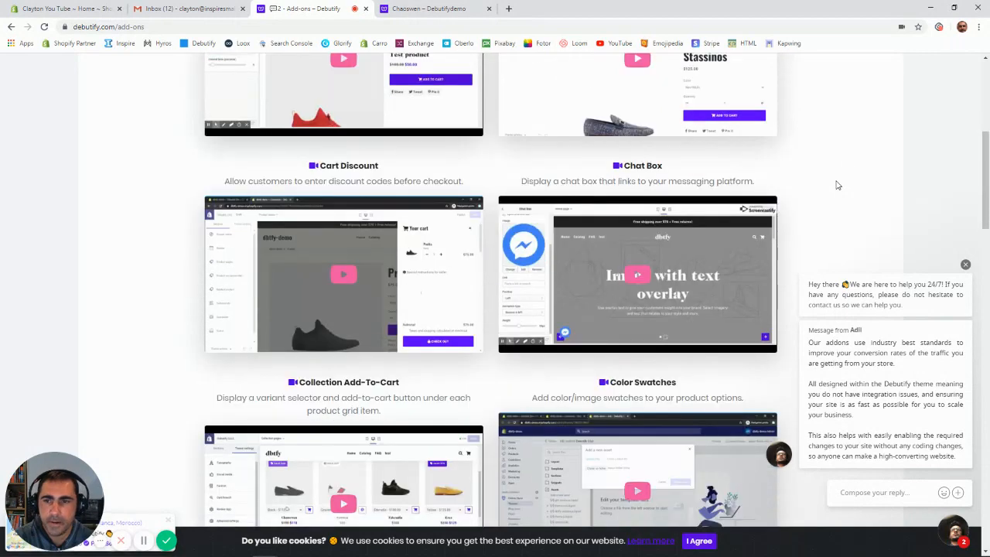
scroll("down", 3)
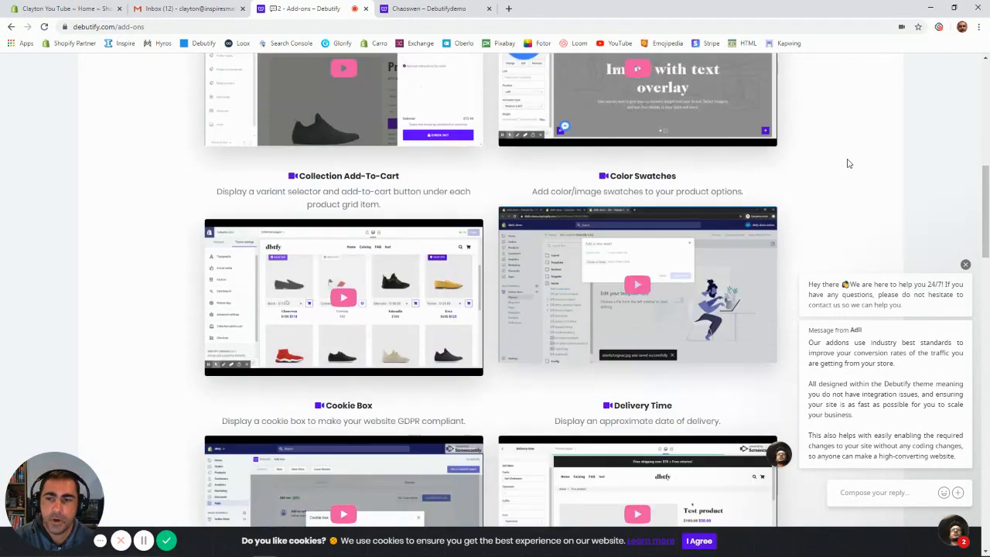
scroll("down", 3)
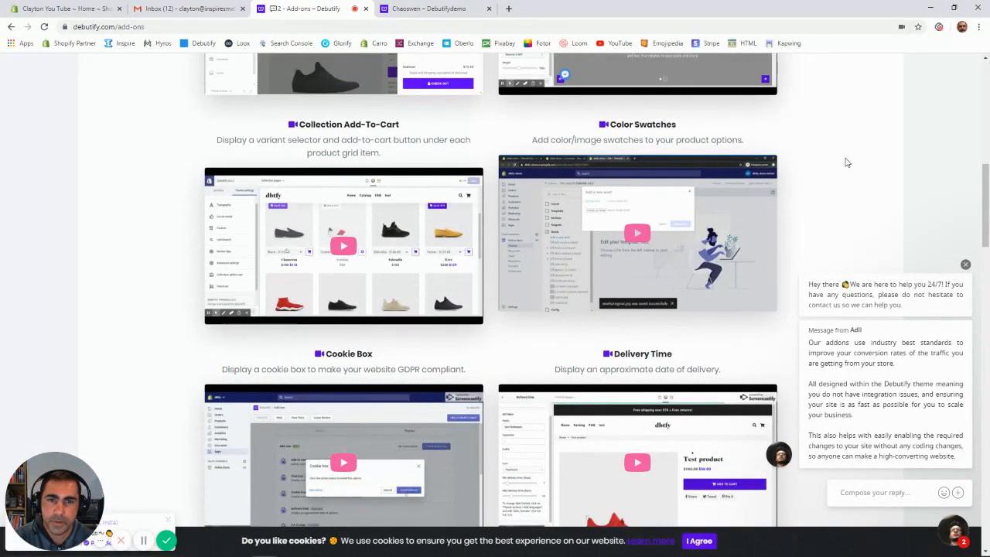
scroll("down", 3)
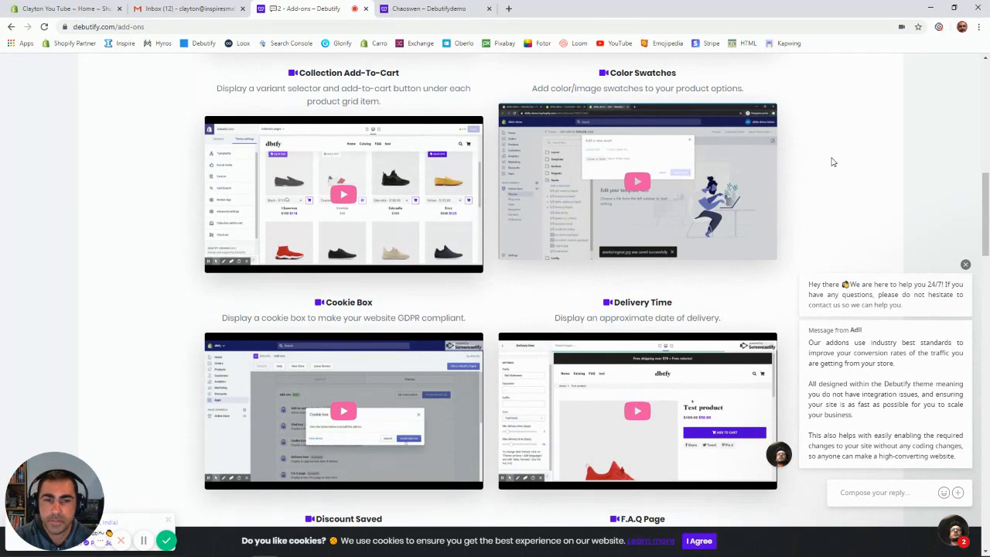
scroll("down", 3)
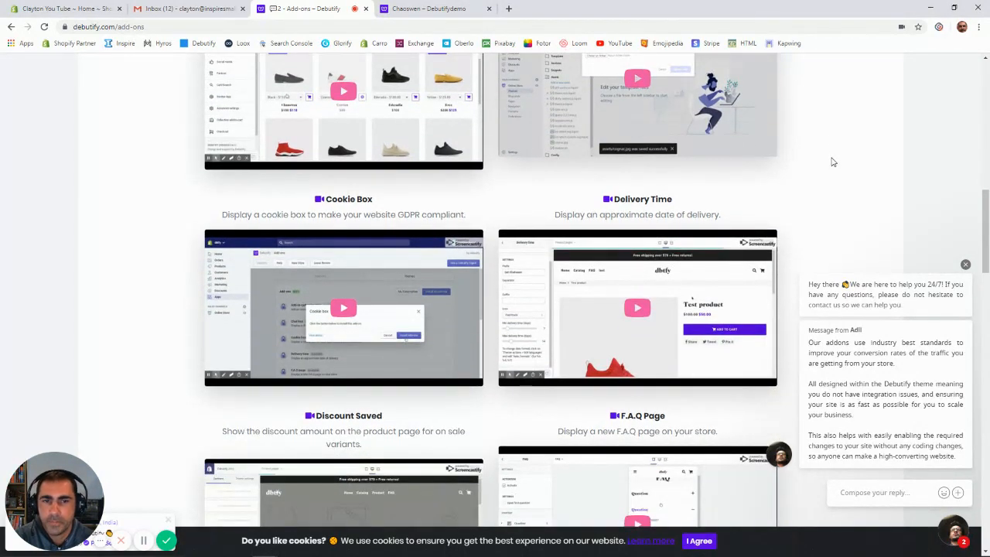
scroll("down", 3)
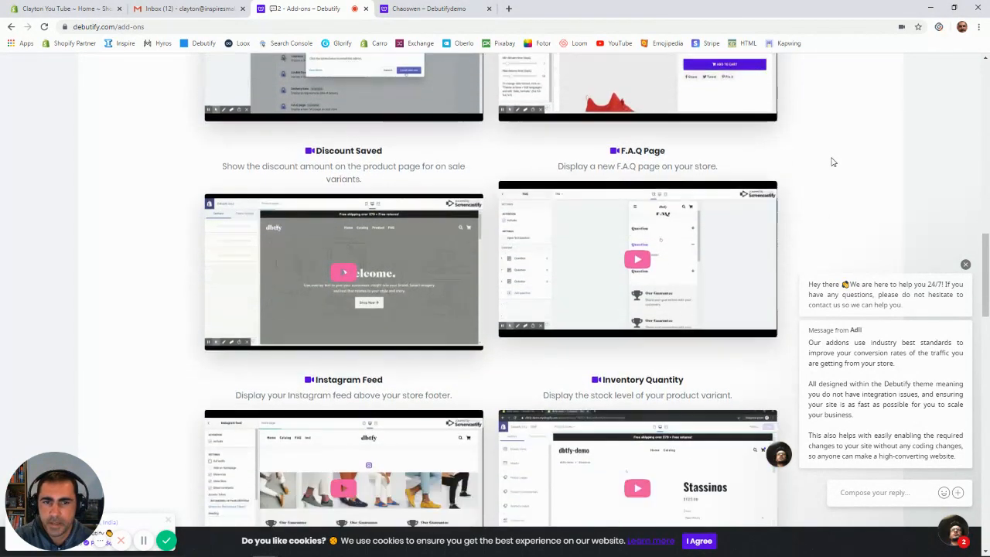
scroll("down", 3)
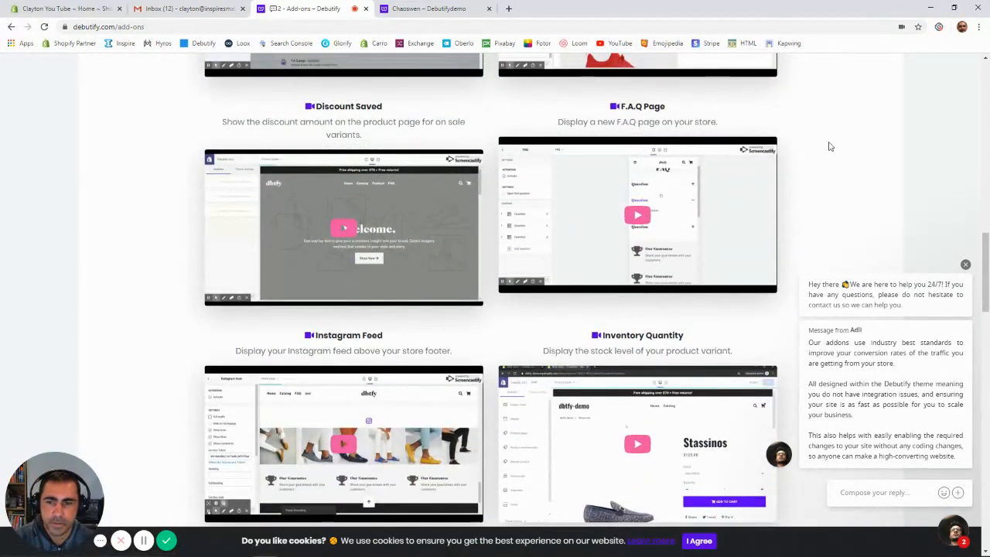
scroll("down", 3)
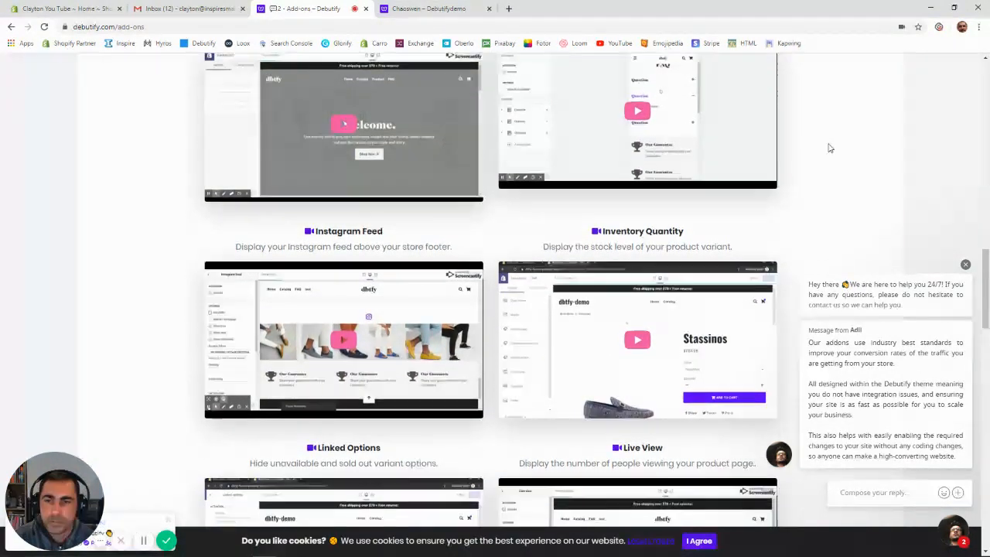
scroll("down", 3)
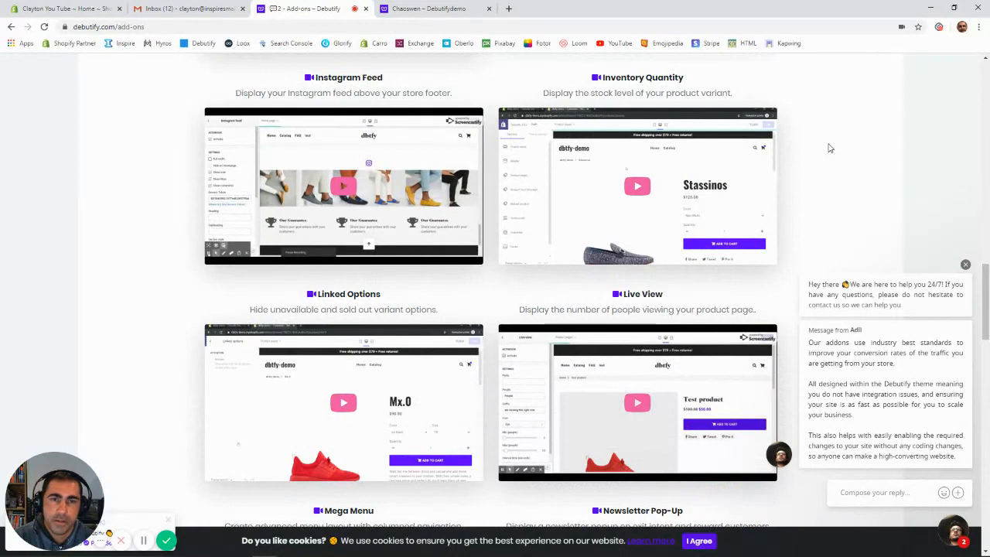
scroll("down", 3)
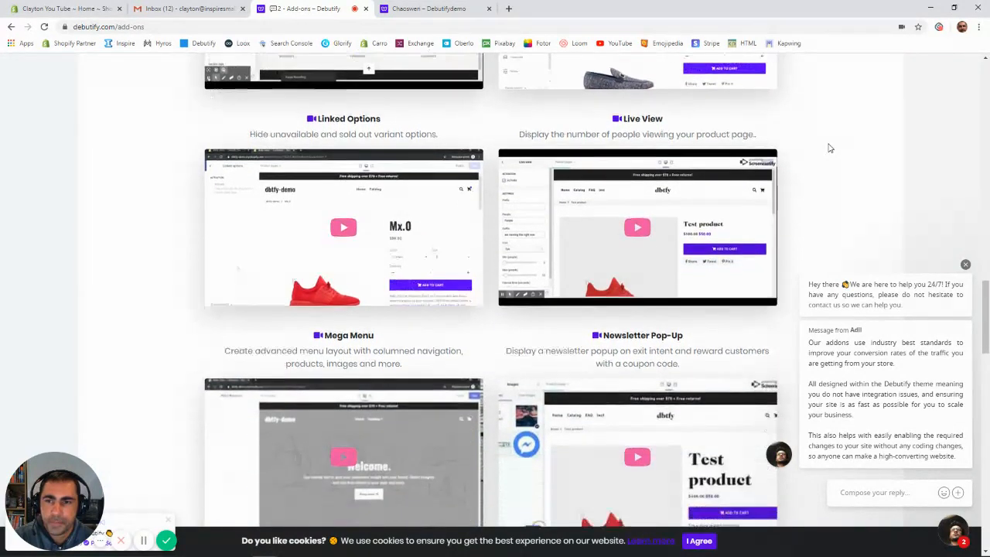
scroll("down", 3)
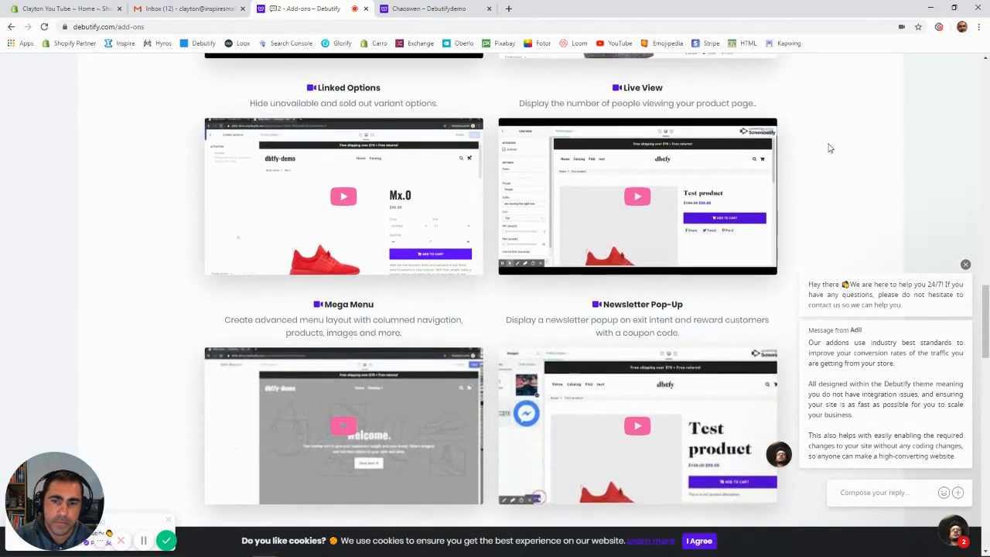
scroll("down", 3)
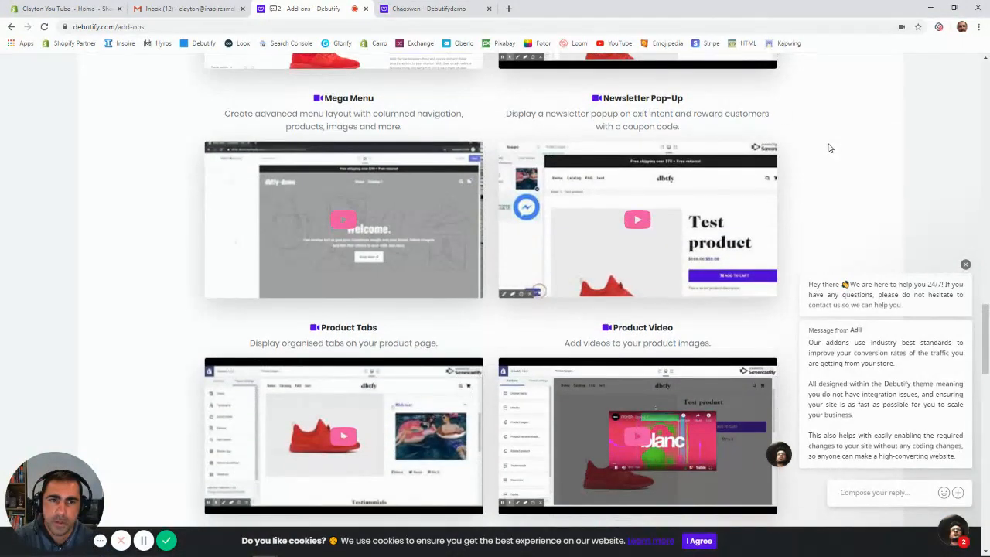
scroll("down", 3)
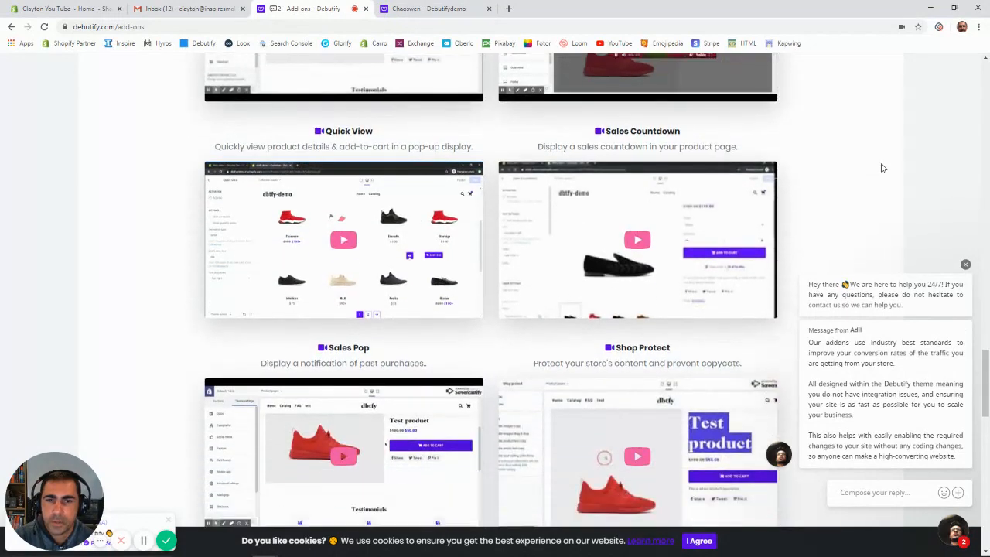
scroll("down", 3)
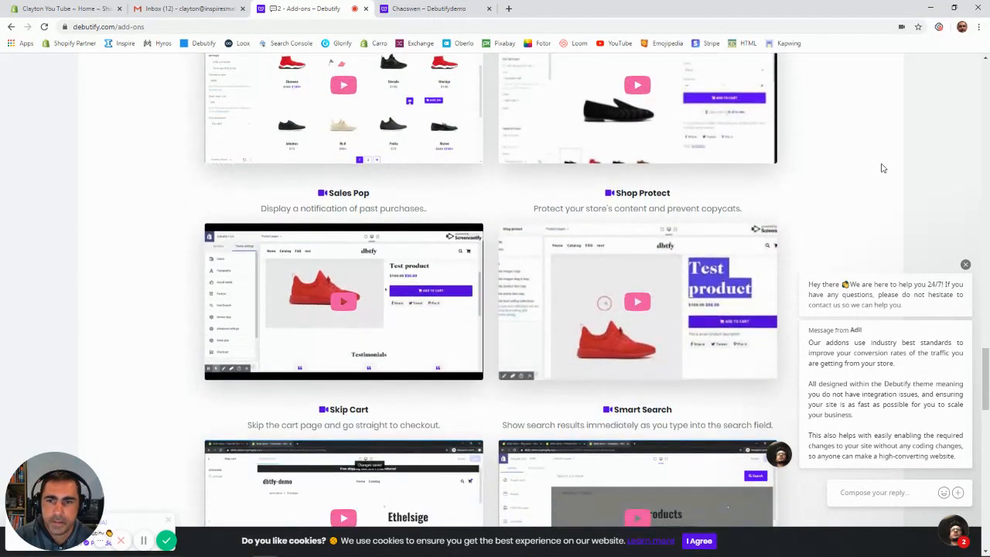
scroll("down", 3)
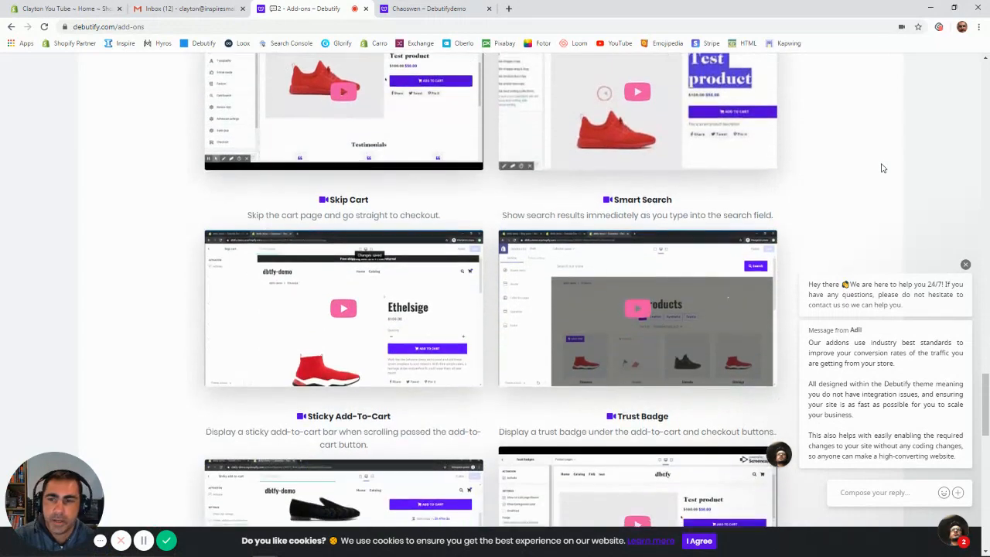
scroll("down", 3)
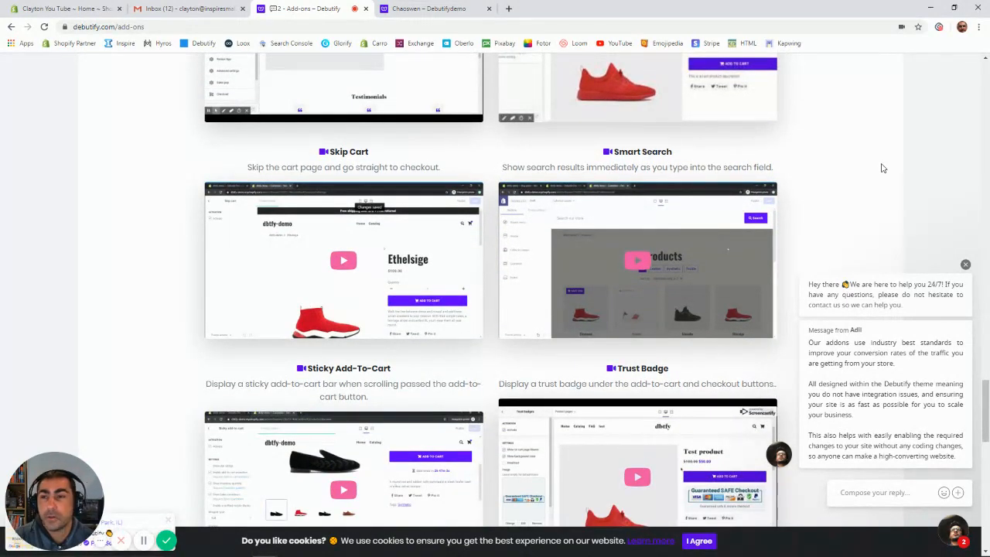
scroll("down", 3)
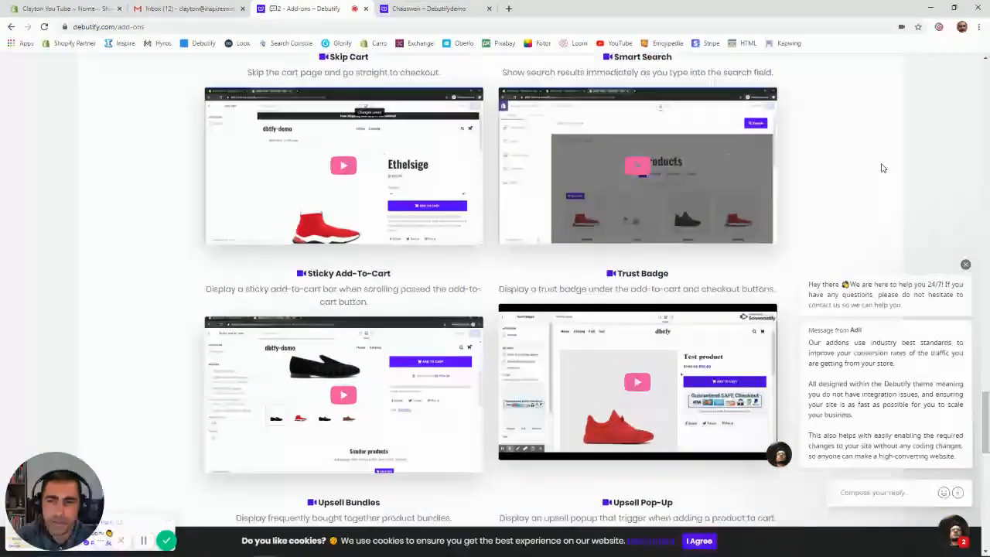
scroll("down", 3)
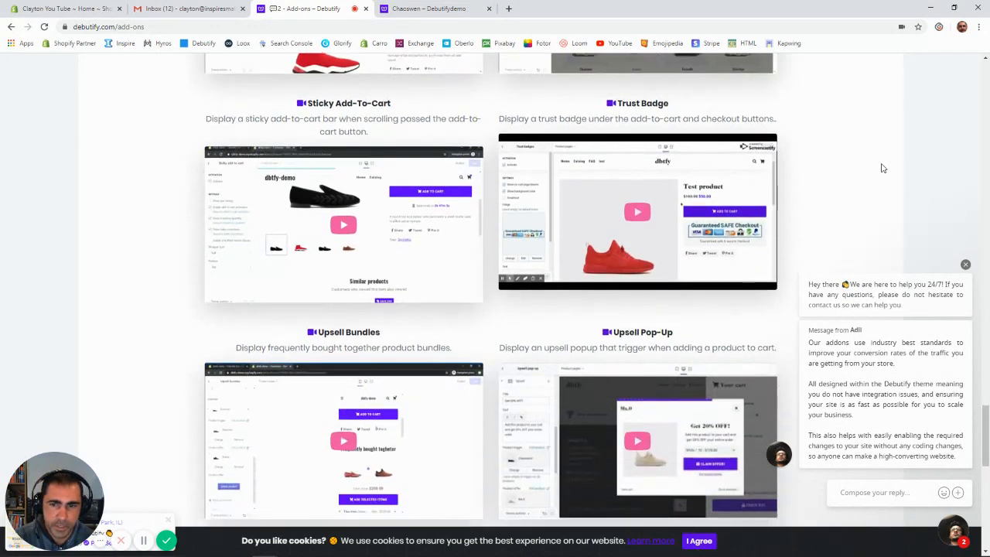
scroll("down", 3)
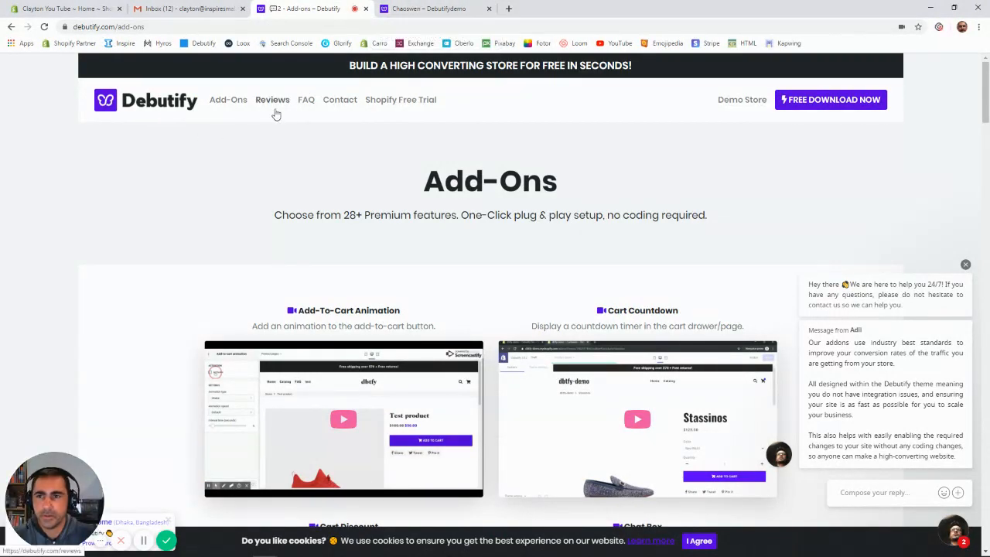
mouse_move(228, 99)
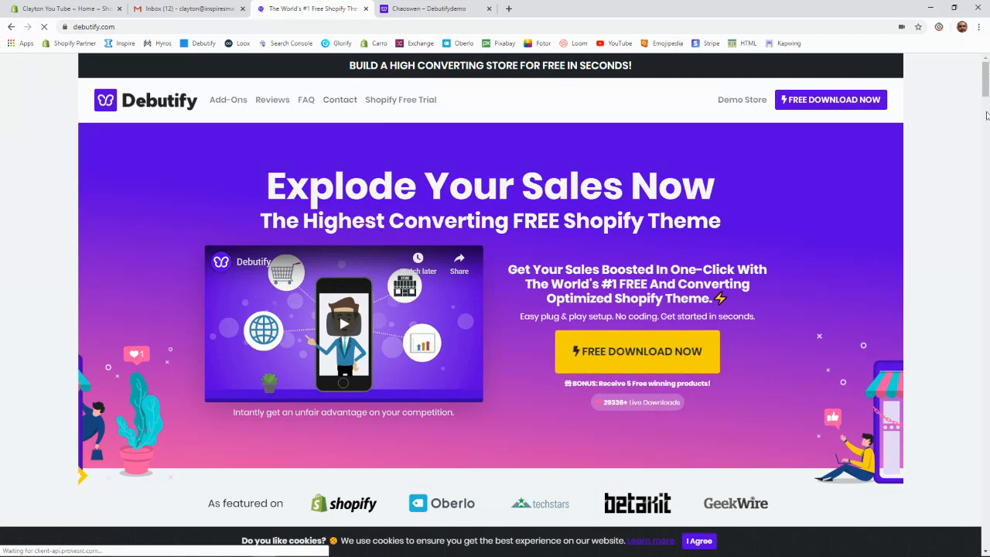
Step: Scroll the Debutify homepage down to its free-download section and footer
scroll("down", 3)
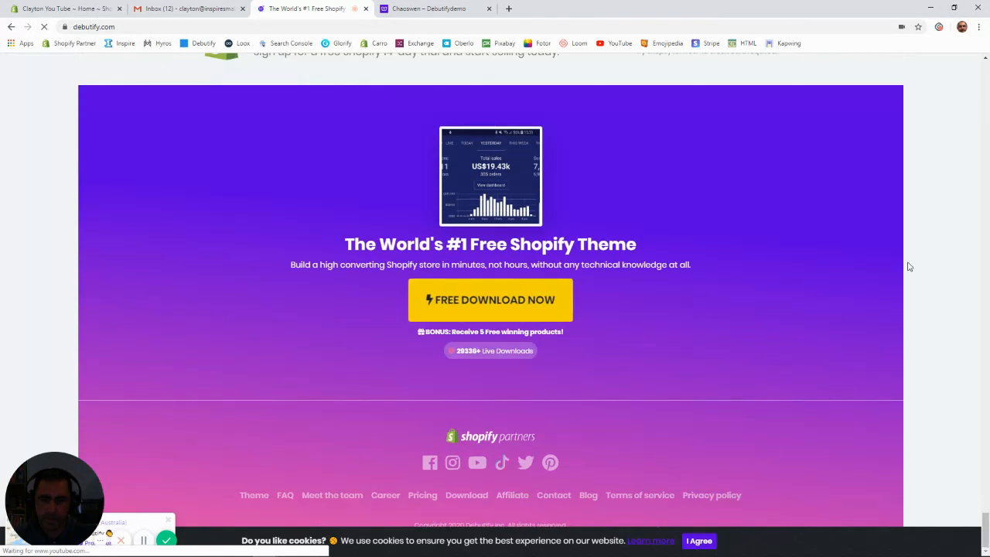
mouse_move(618, 445)
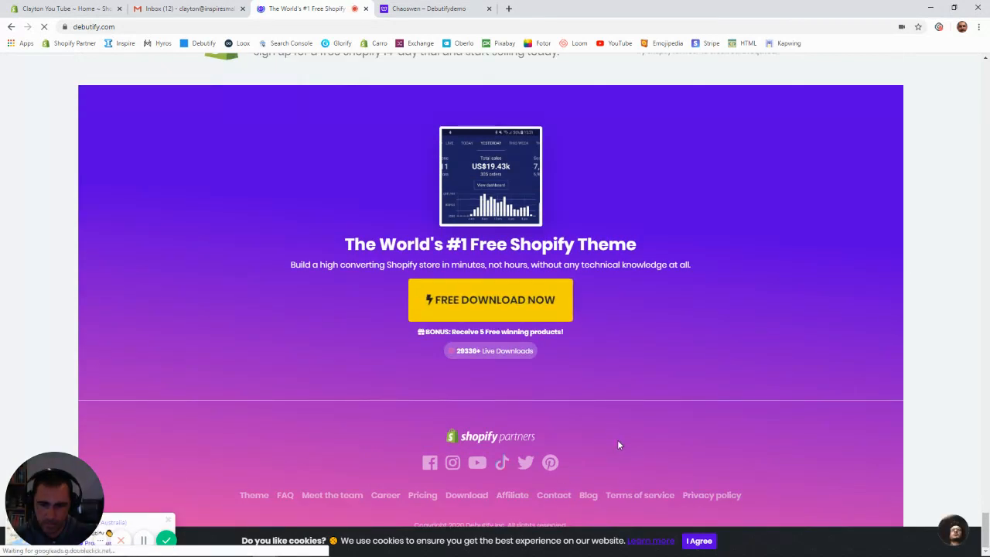
Step: Show the Pricing page with plans billed monthly instead of yearly
left_click(422, 495)
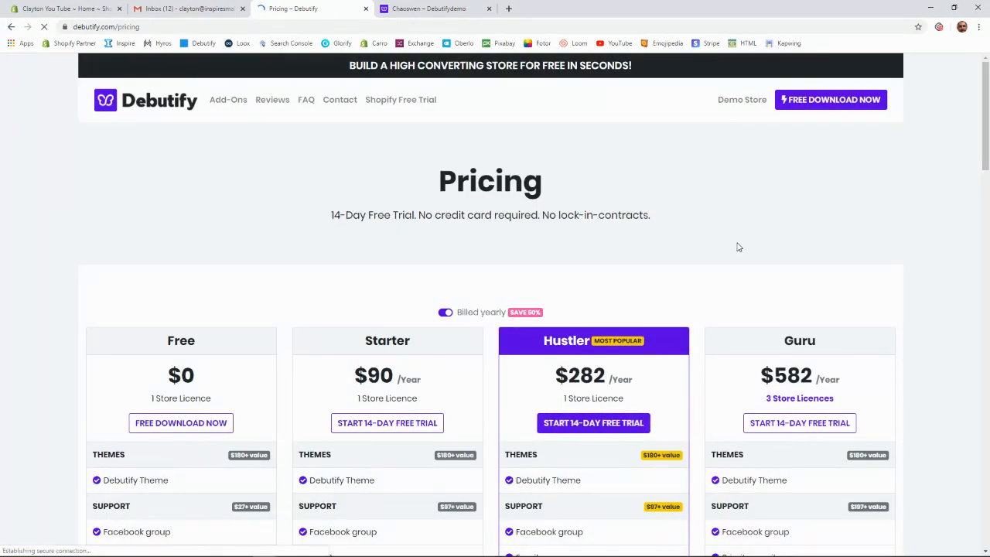
scroll("down", 3)
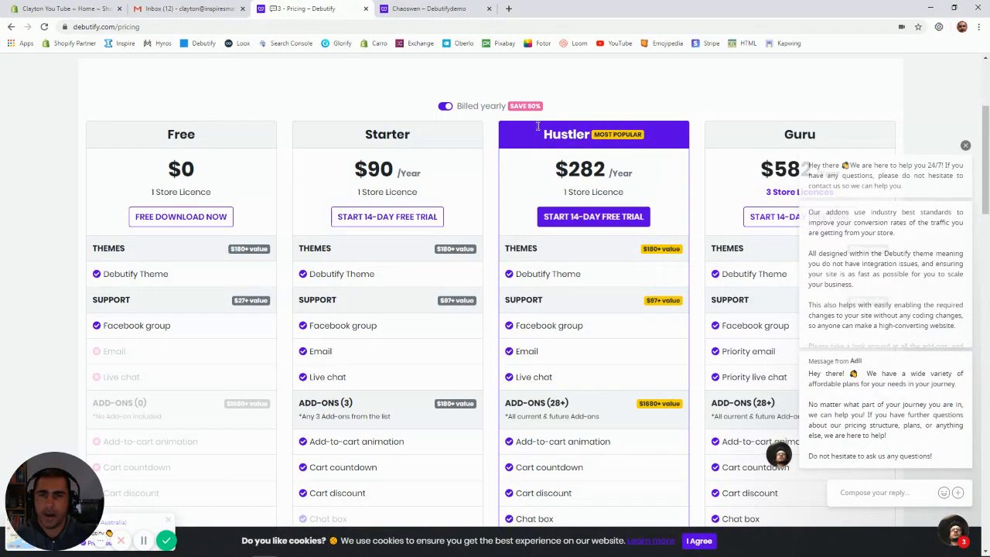
left_click(445, 105)
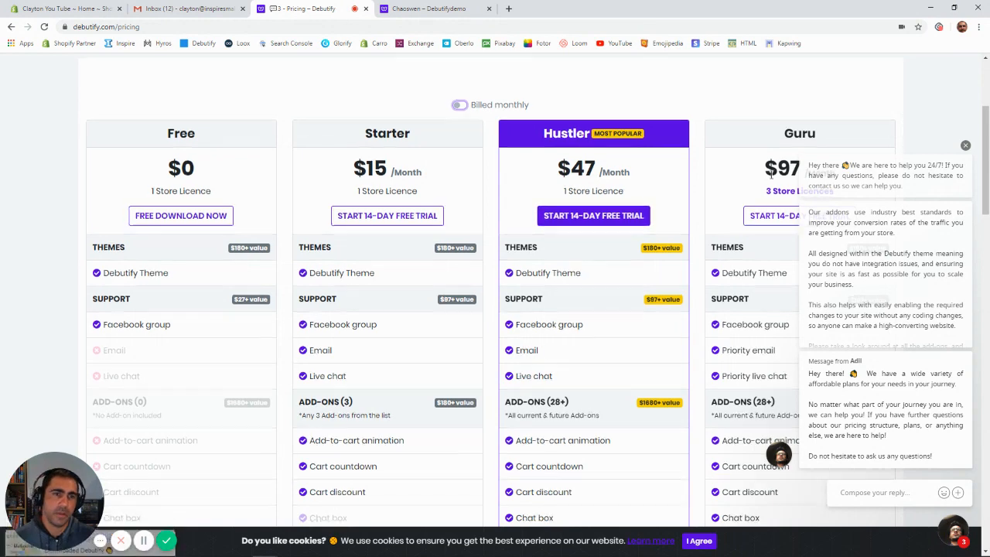
Step: Review the Free, Starter, Hustler and Guru plan features and add-ons
scroll("down", 3)
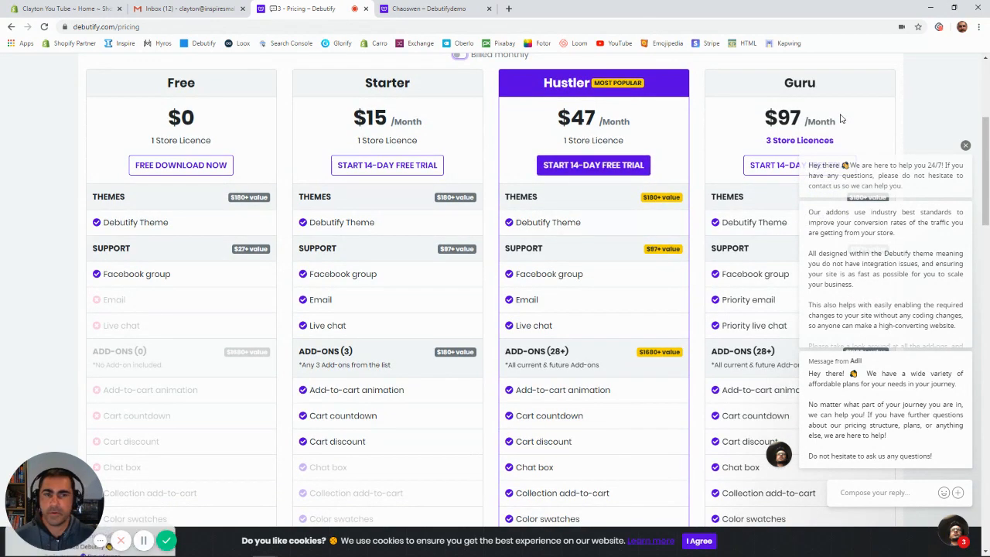
scroll("down", 3)
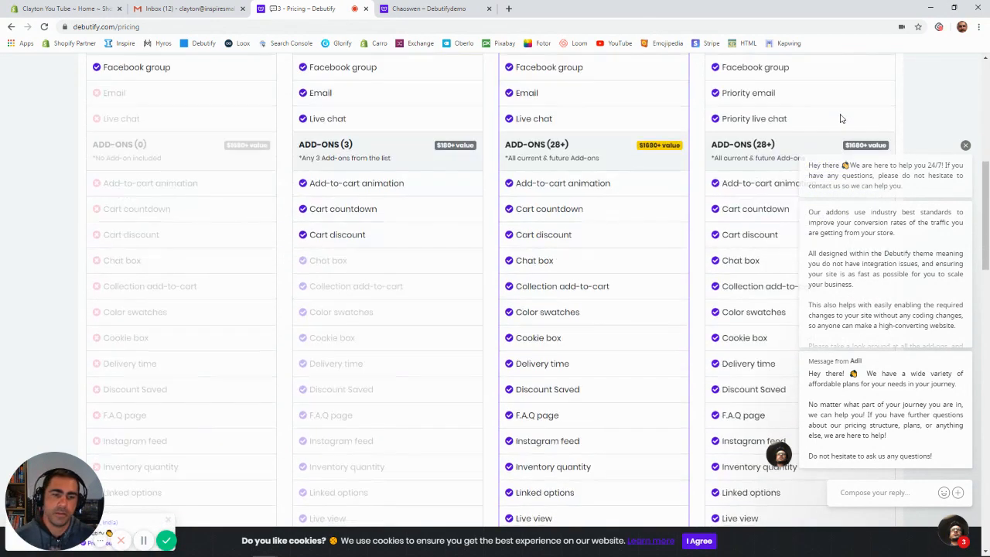
scroll("down", 3)
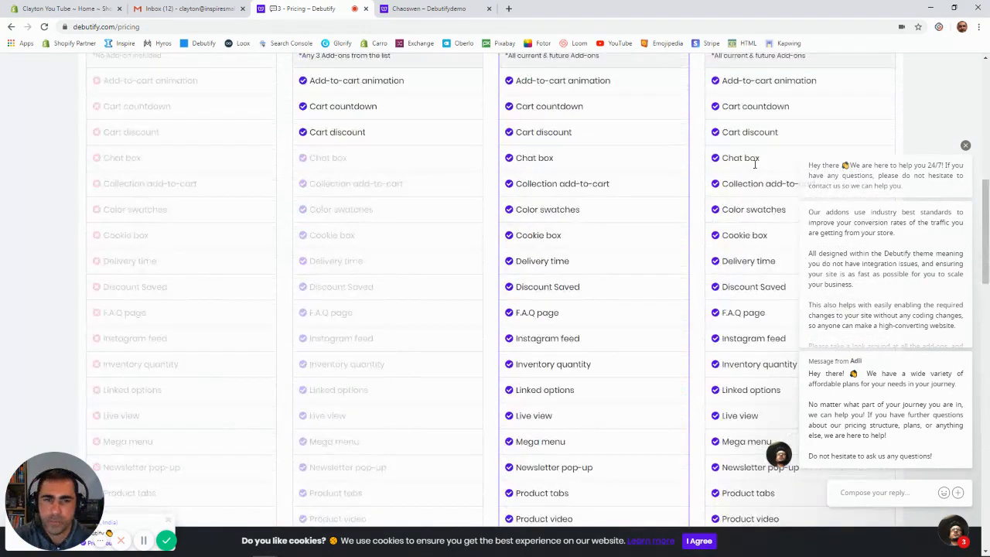
scroll("up", 3)
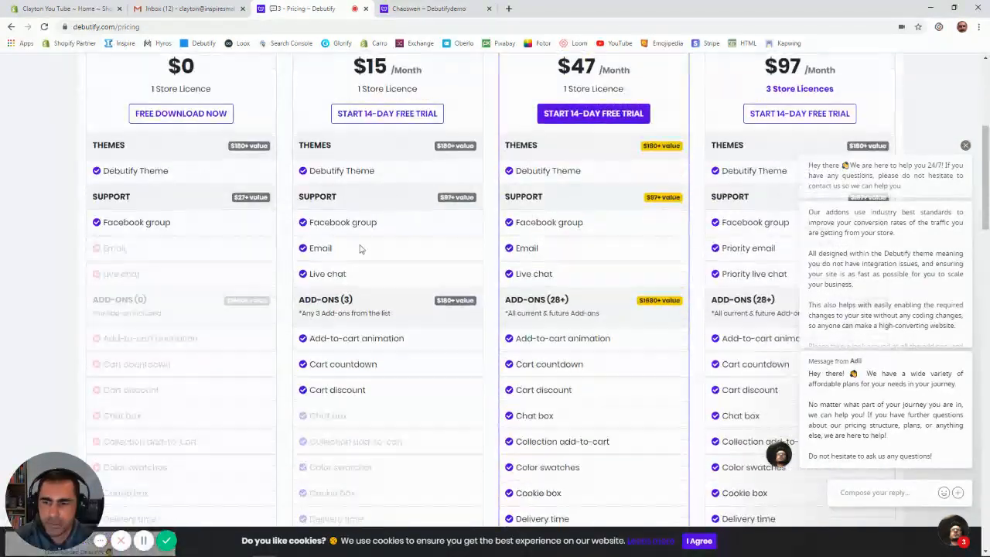
scroll("up", 3)
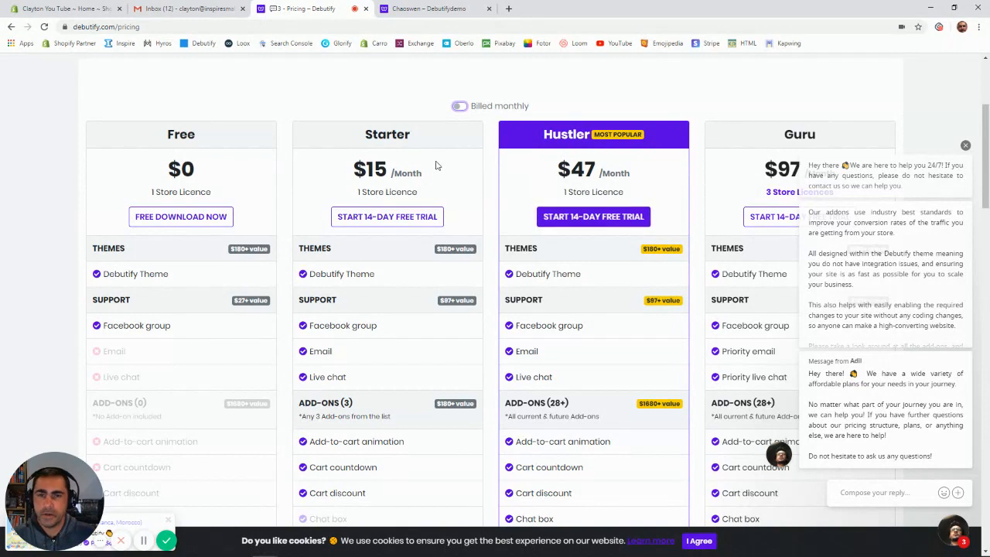
mouse_move(302, 170)
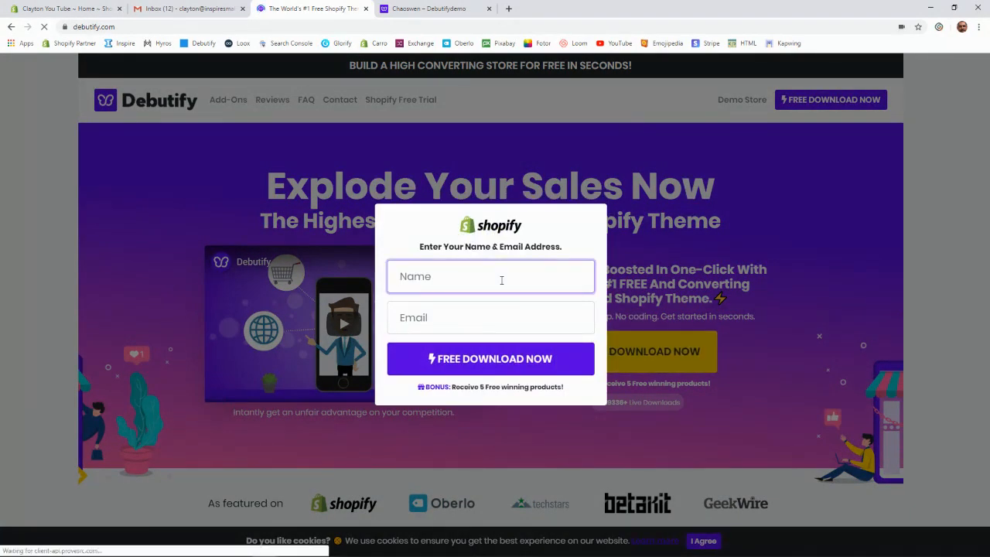
type("Cla")
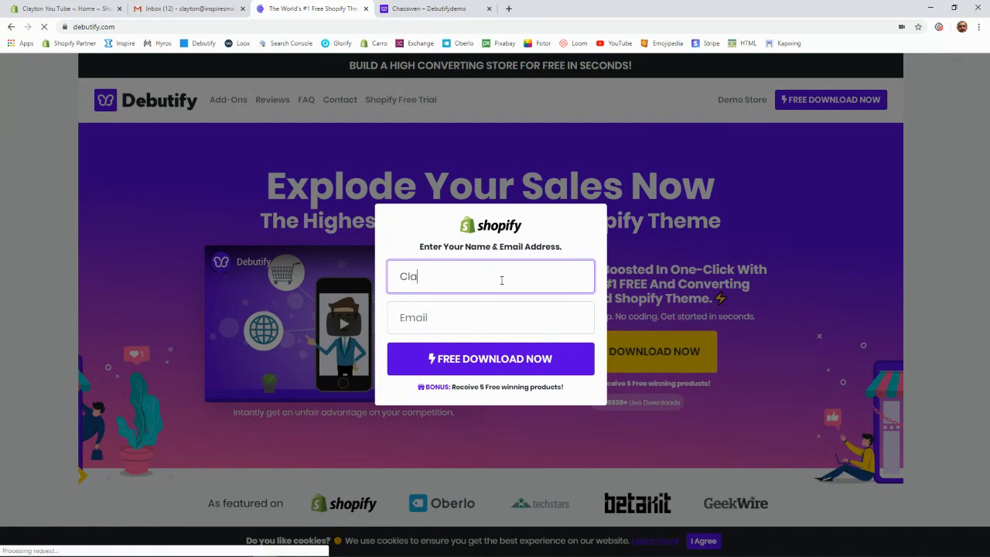
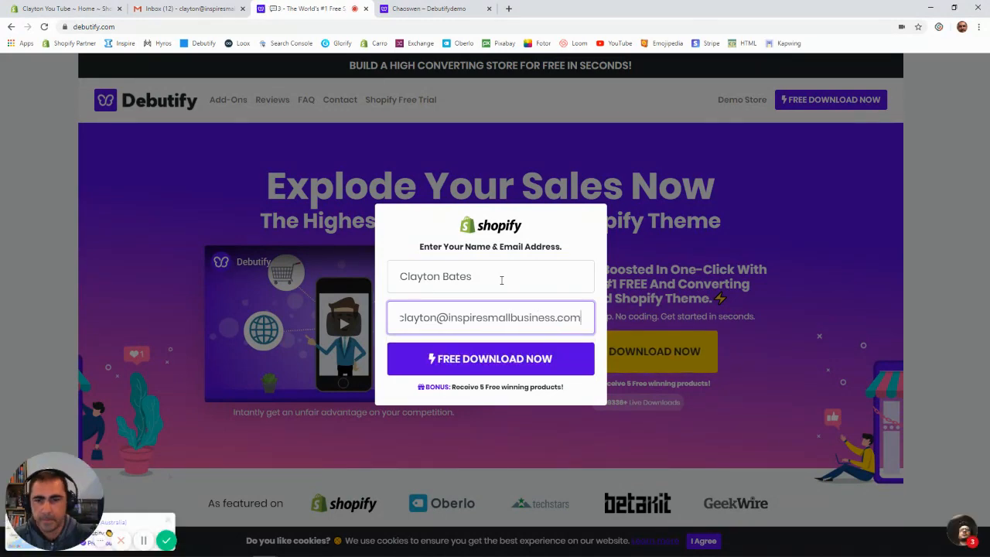
left_click(490, 358)
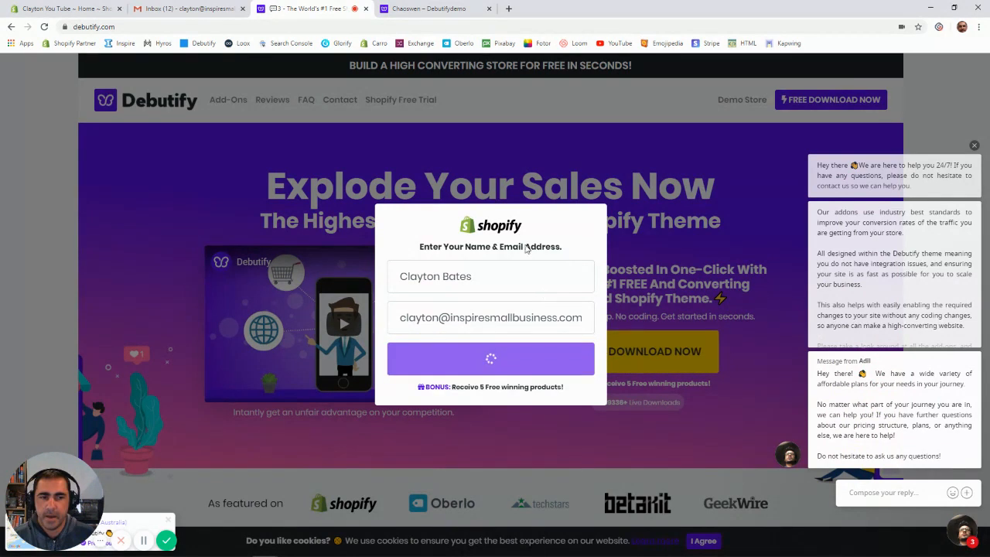
Step: Enter the store's myshopify.com domain and request the Free Download
left_click(490, 359)
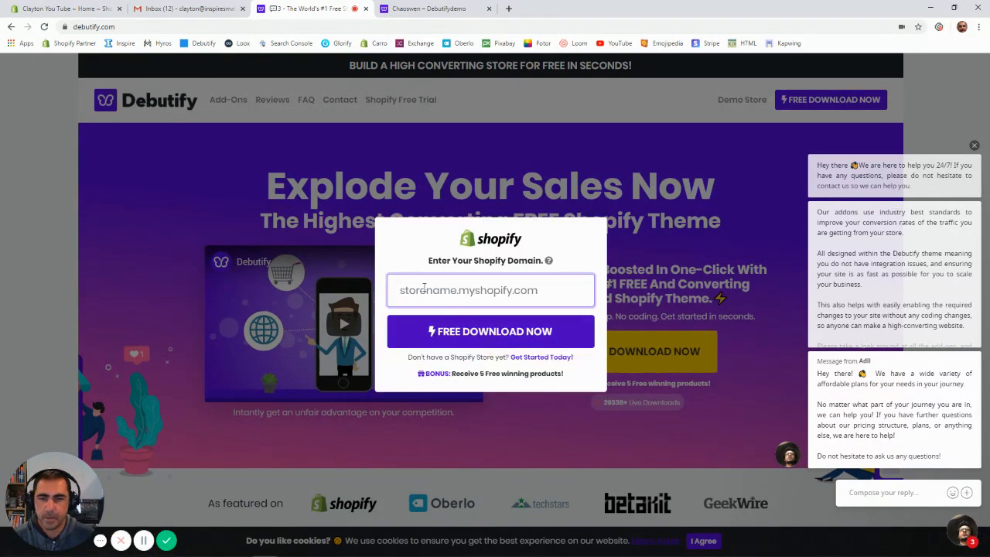
left_click(490, 289)
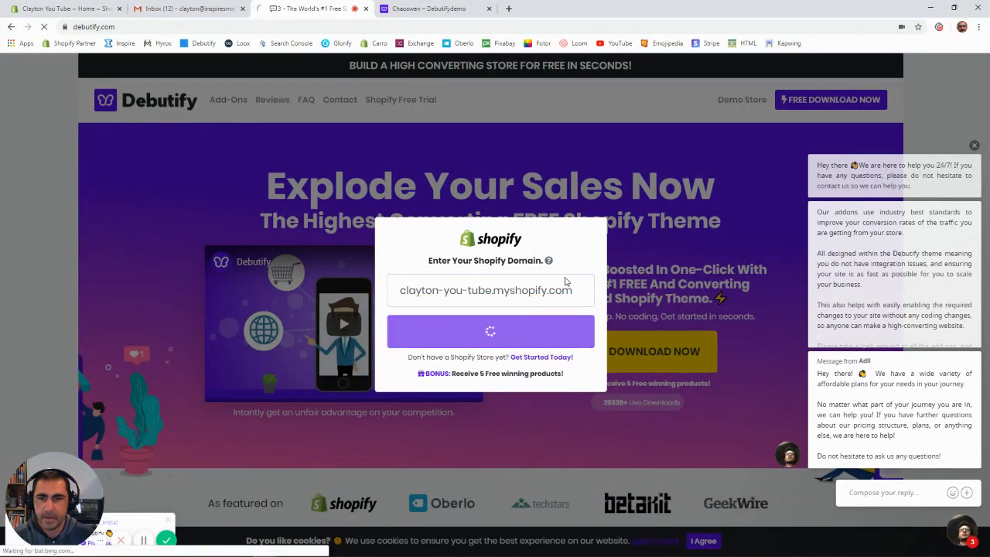
left_click(490, 331)
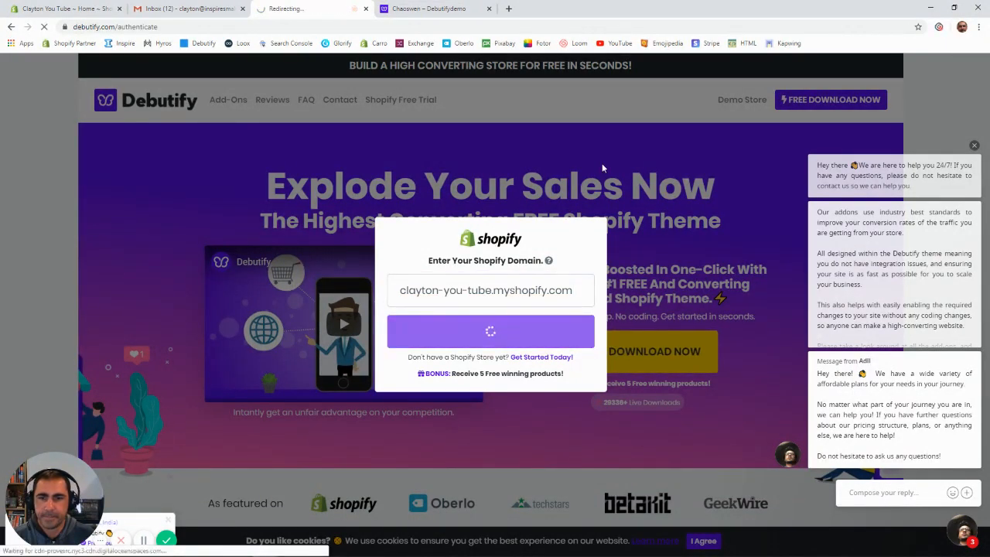
Step: Install Debutify as an unlisted app from the Shopify authorization page
left_click(490, 331)
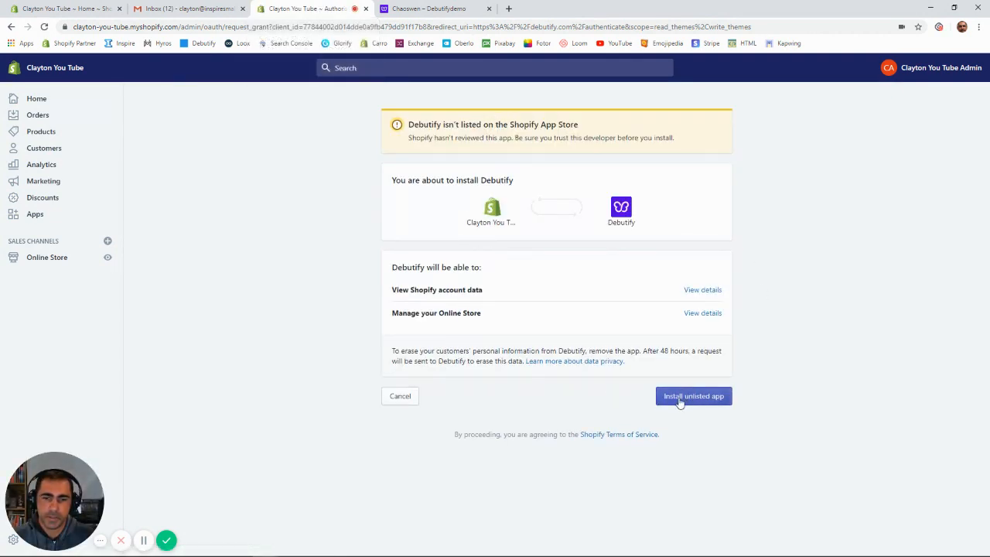
left_click(693, 396)
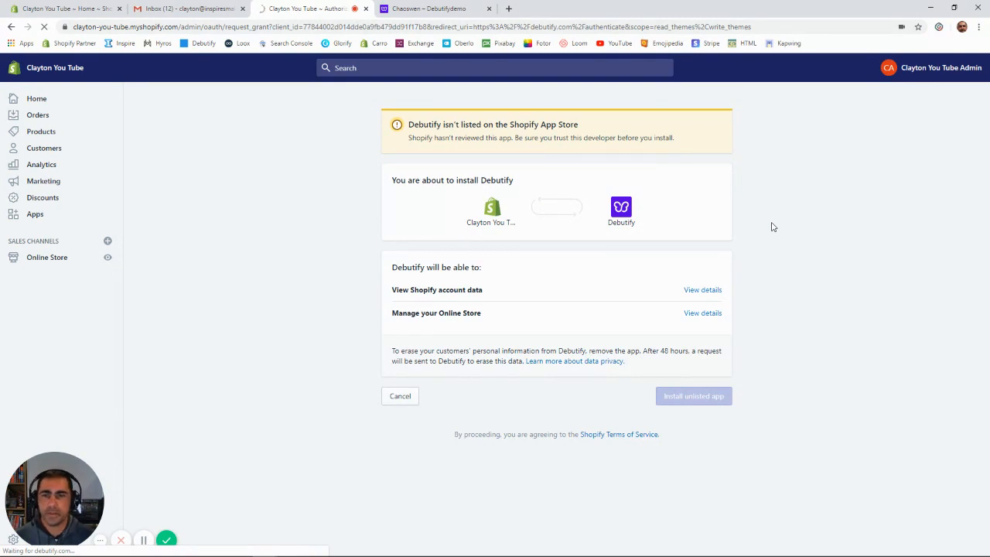
left_click(693, 396)
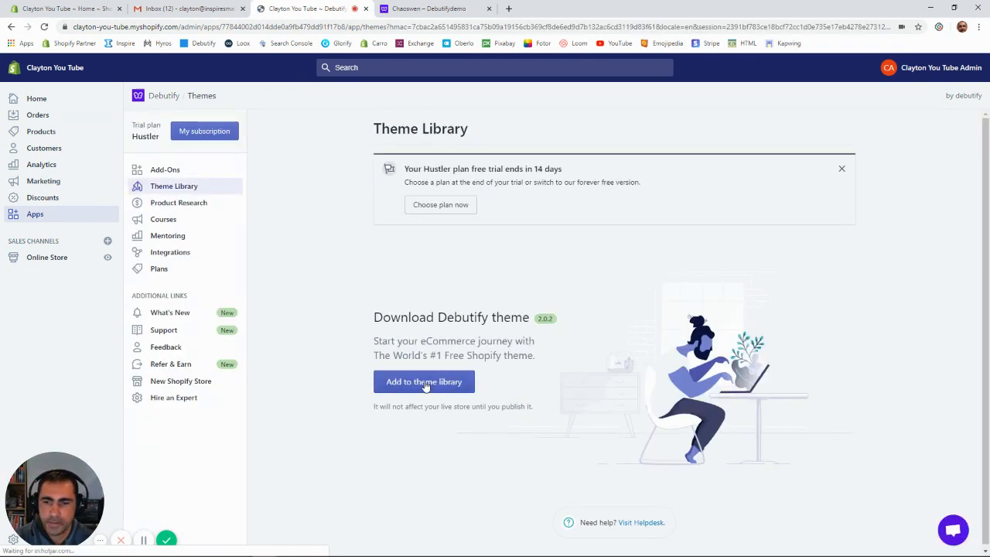
Step: Add Debutify 2.0.2 to the theme library and view the Add-Ons list
left_click(423, 380)
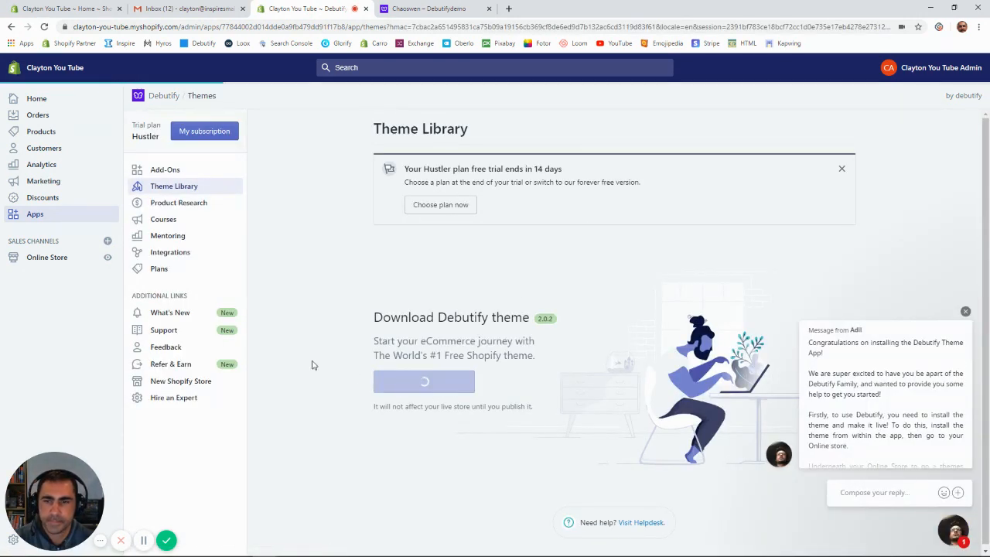
left_click(424, 381)
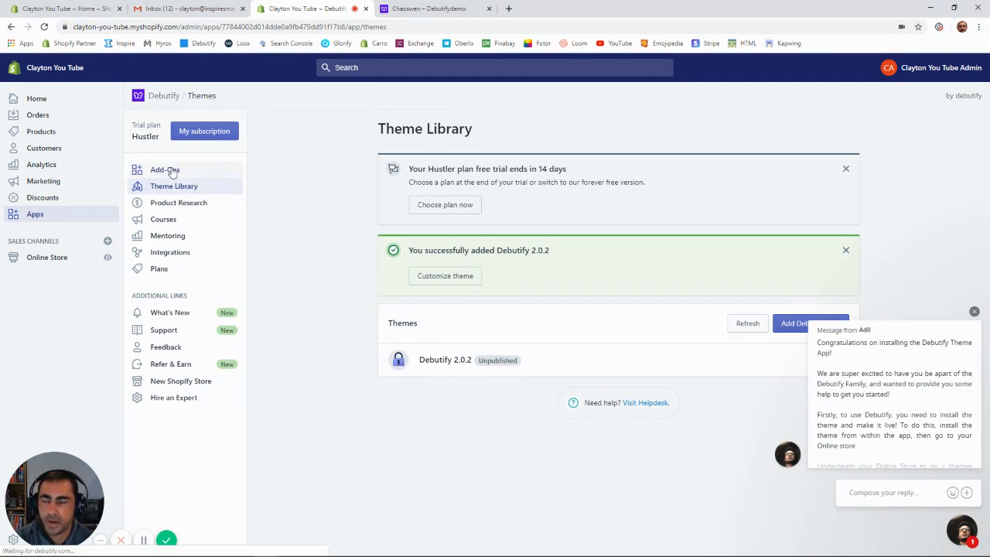
left_click(164, 168)
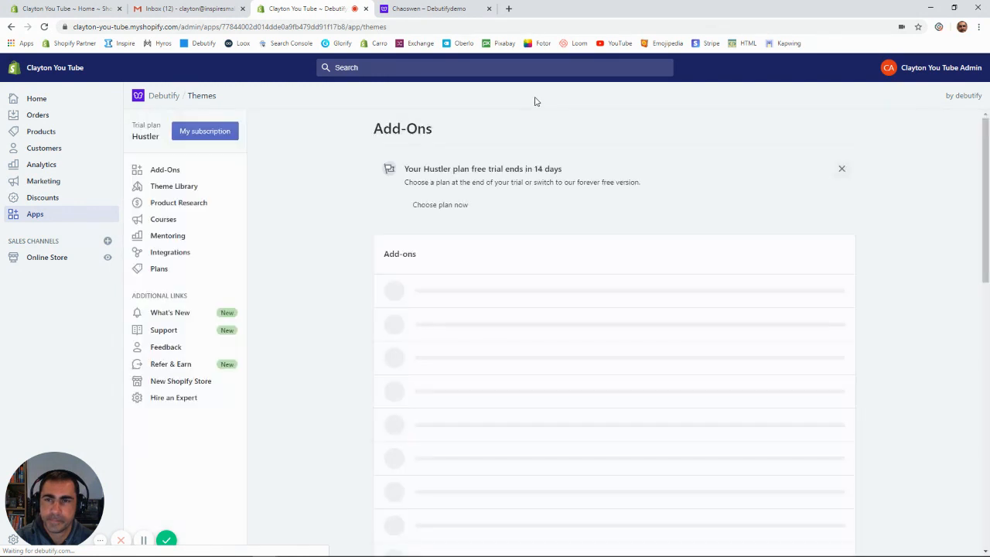
left_click(163, 168)
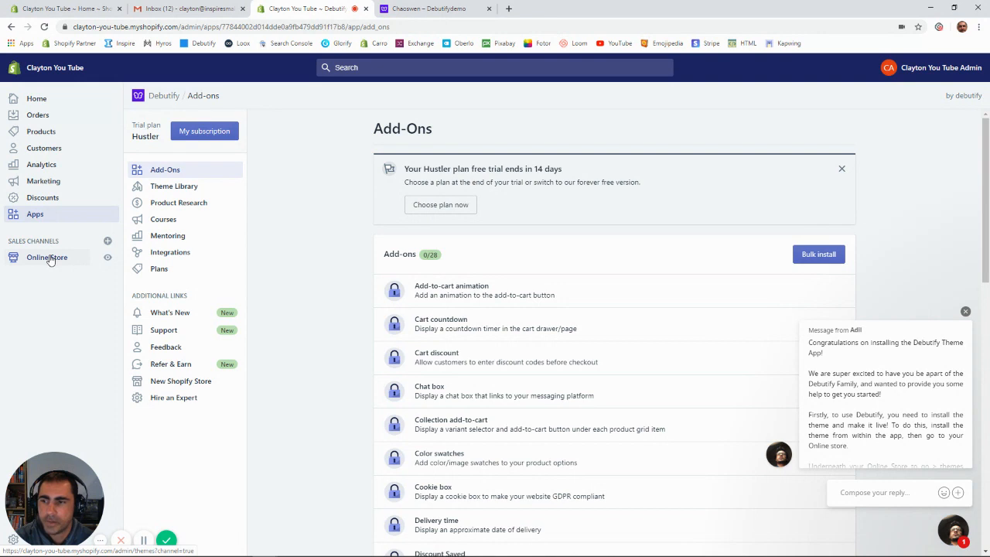
Step: Publish Debutify 2.0.2 as the live theme replacing Debut, then customize it
left_click(46, 256)
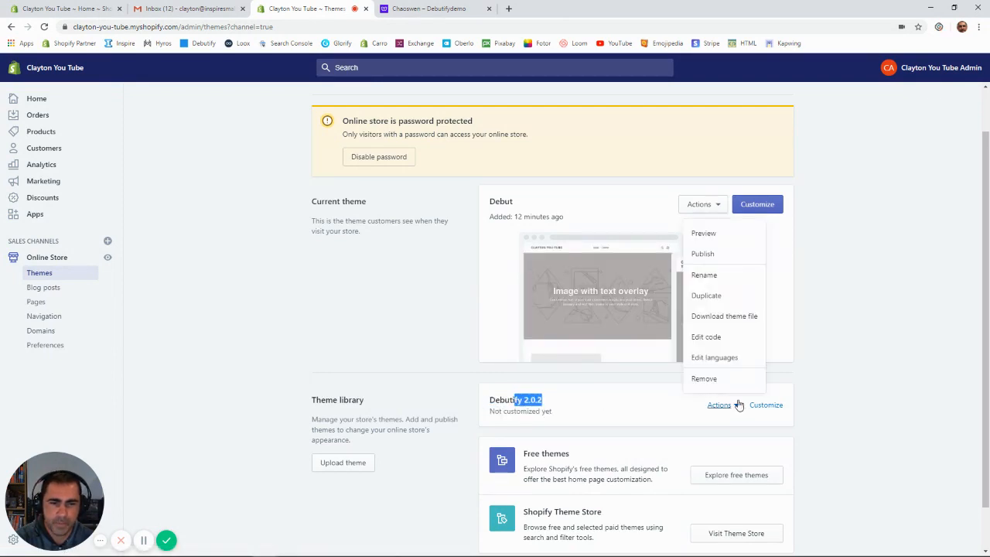
left_click(702, 254)
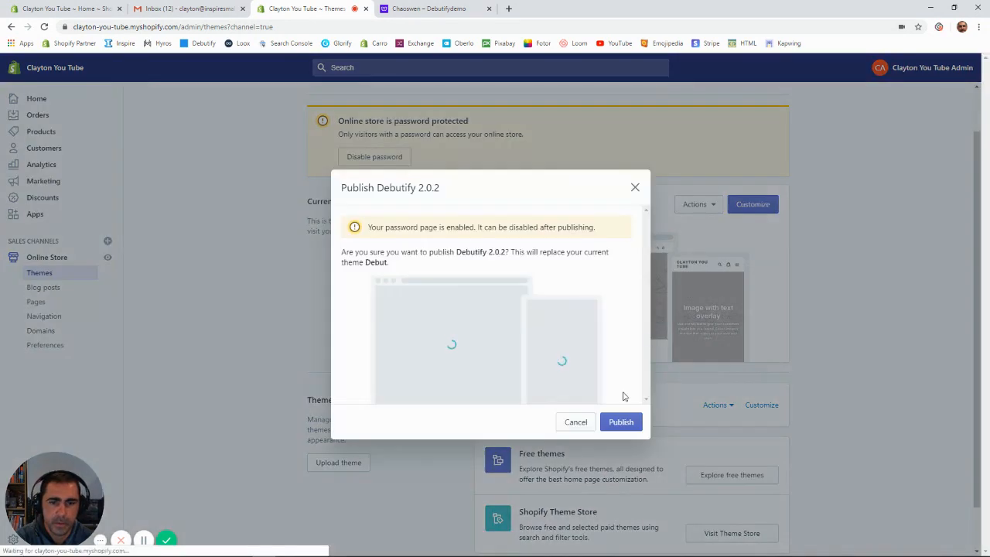
left_click(620, 420)
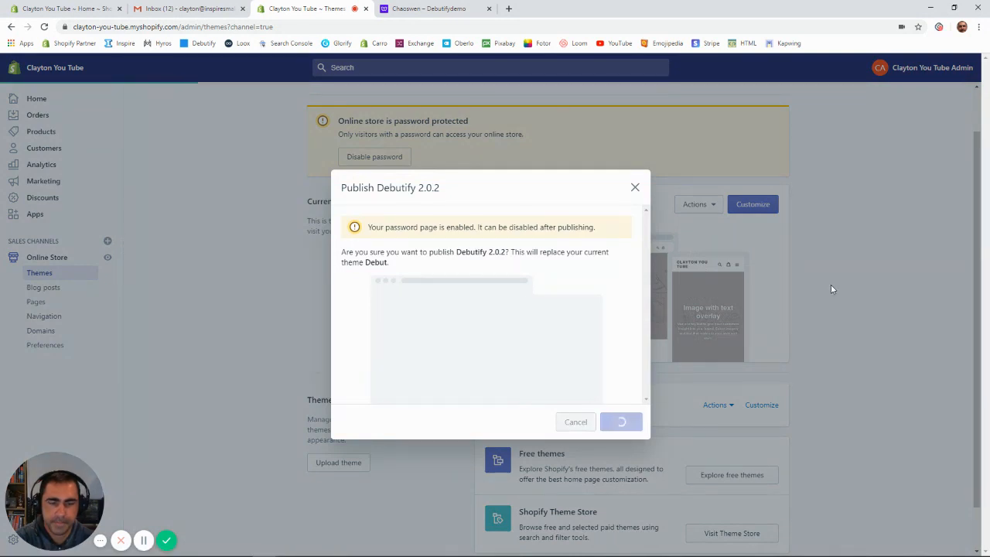
left_click(621, 420)
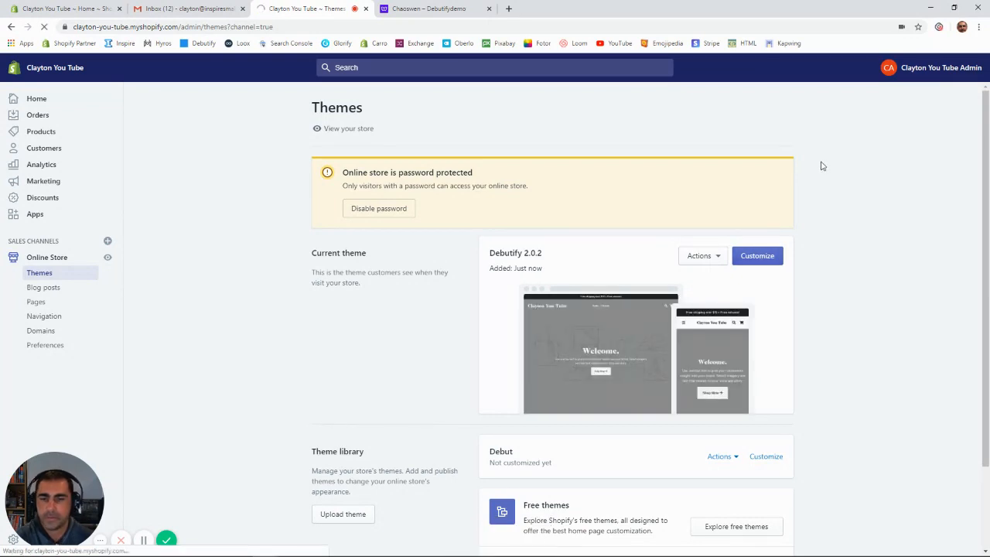
left_click(756, 255)
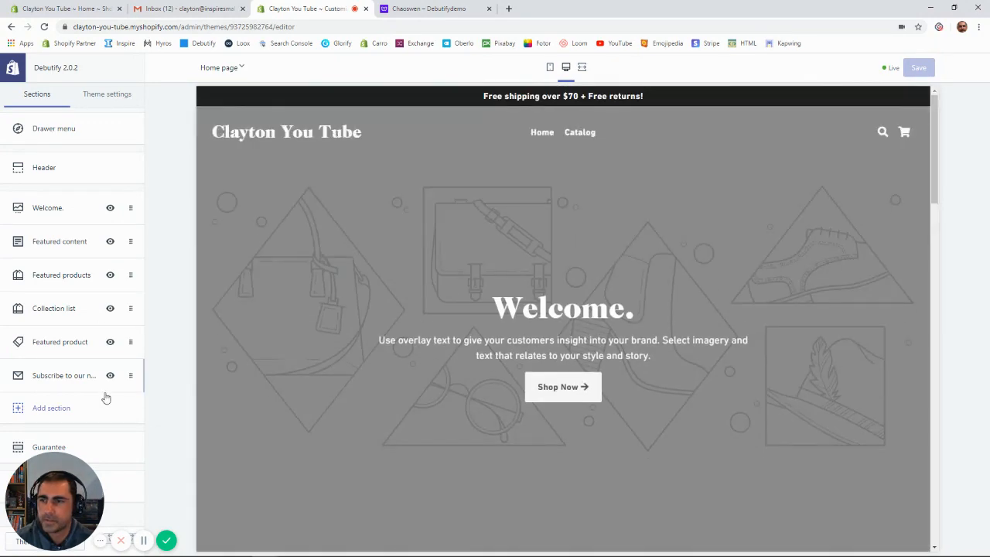
left_click(52, 408)
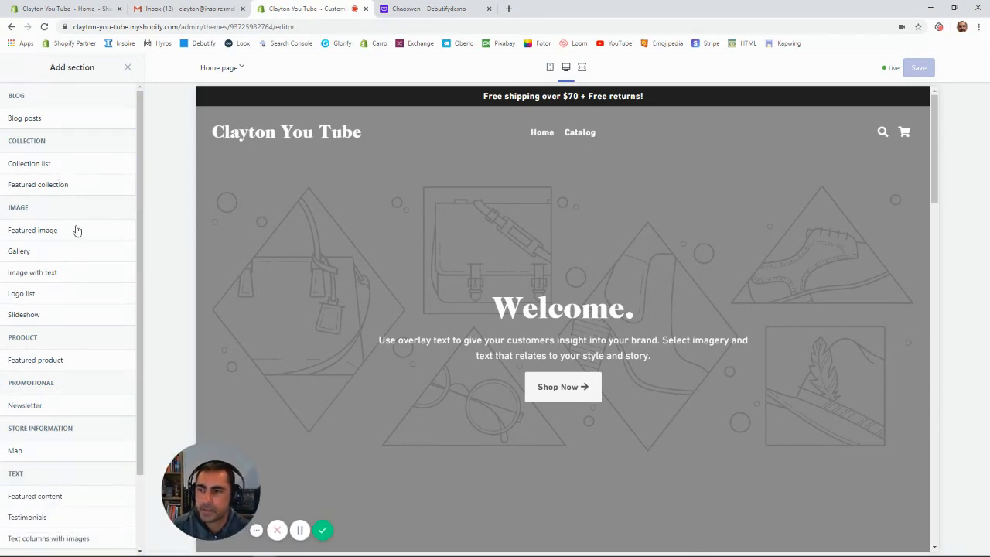
scroll("down", 3)
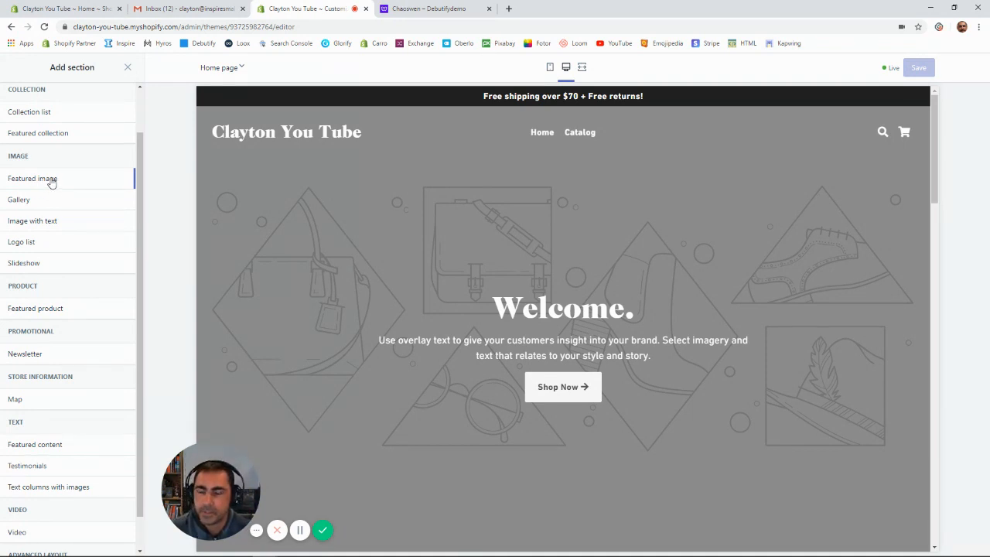
mouse_move(49, 204)
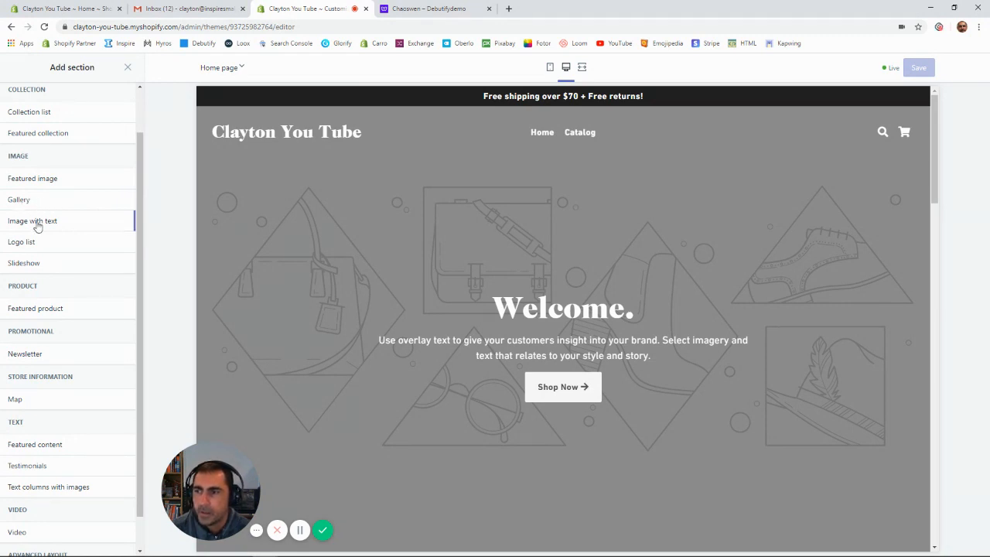
mouse_move(61, 263)
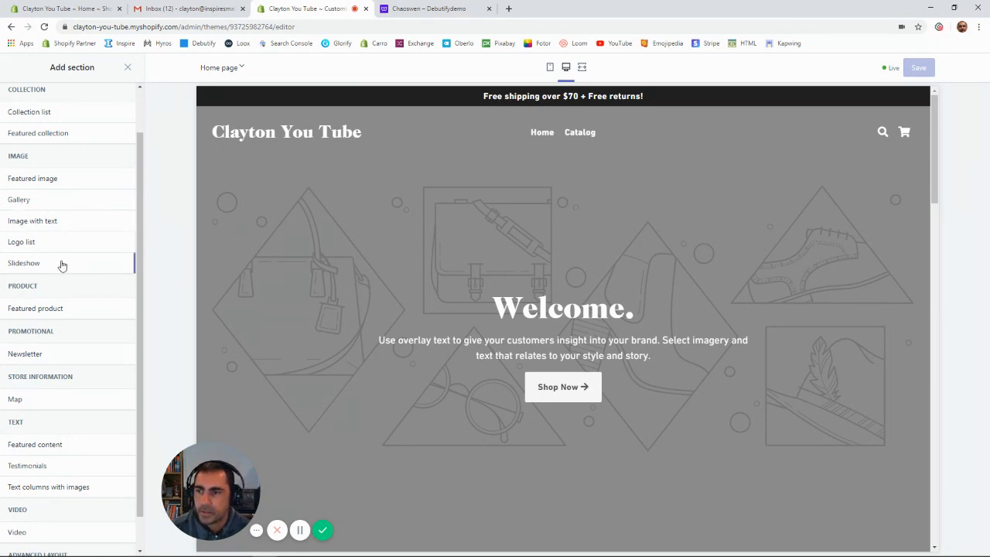
scroll("down", 3)
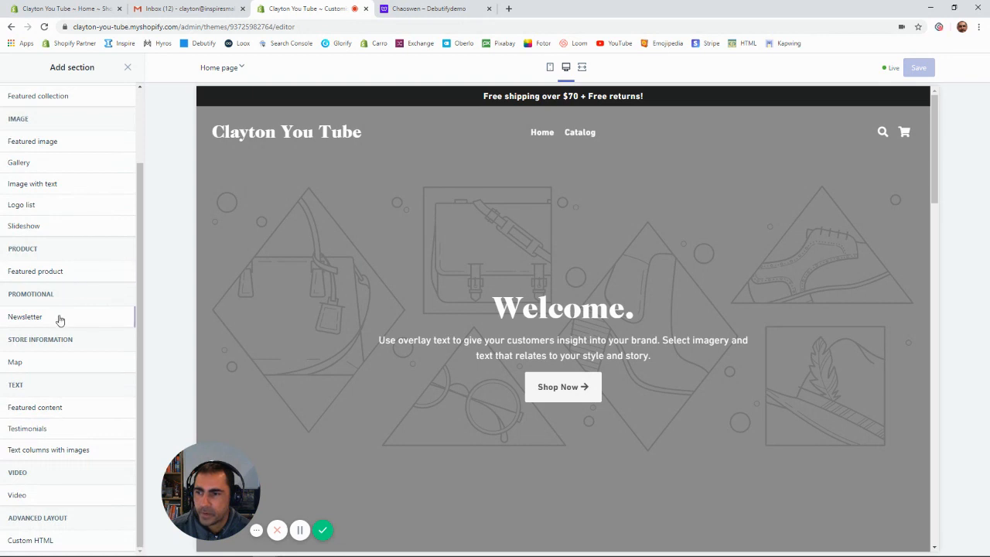
mouse_move(124, 428)
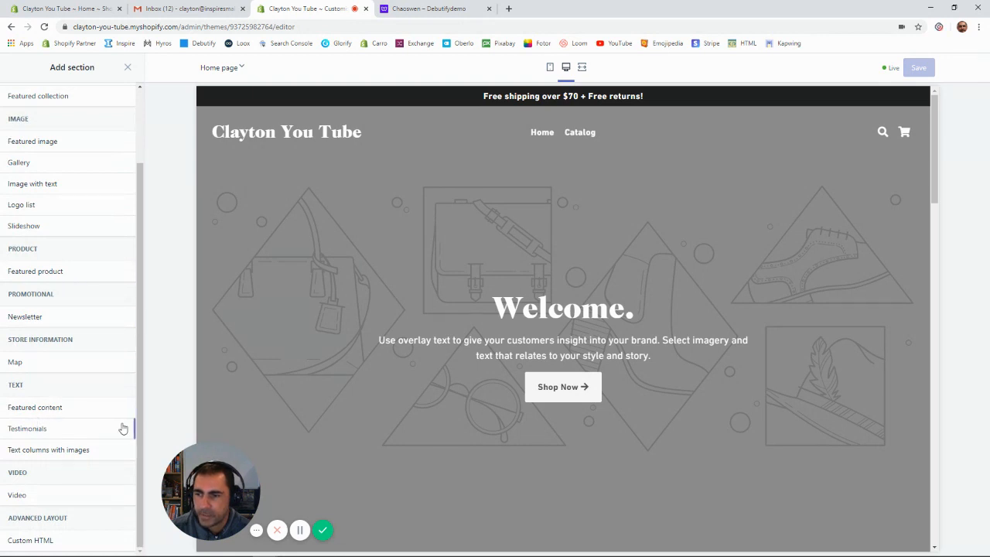
mouse_move(40, 457)
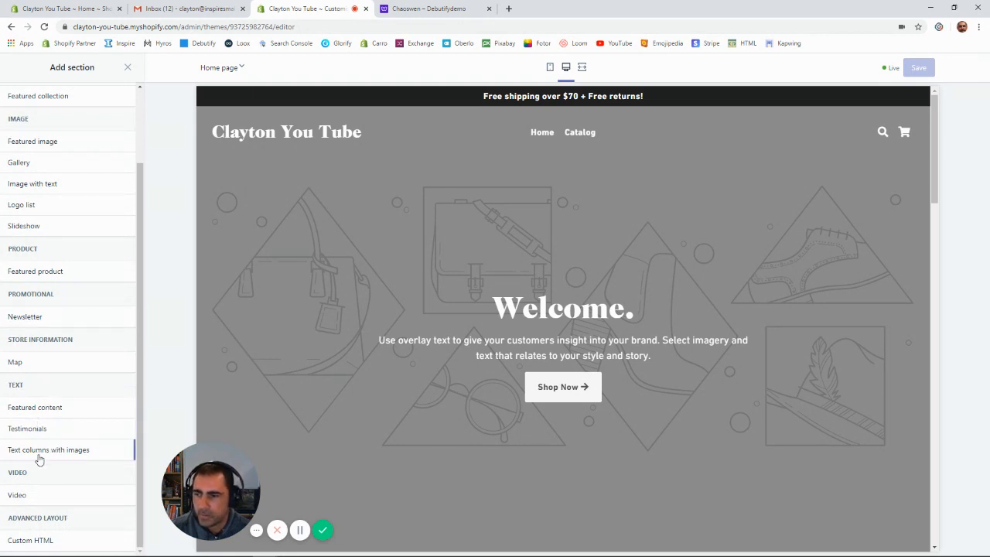
mouse_move(65, 501)
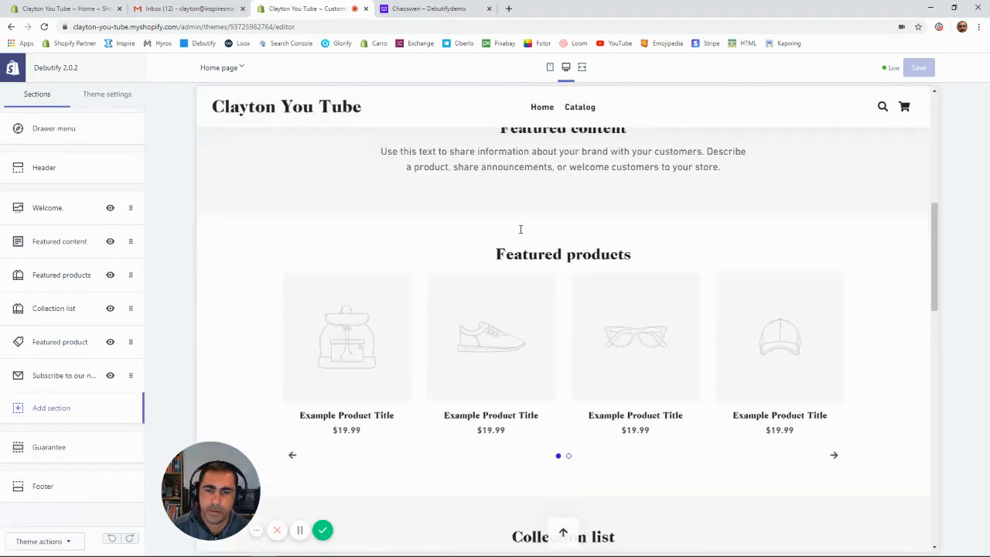
scroll("down", 3)
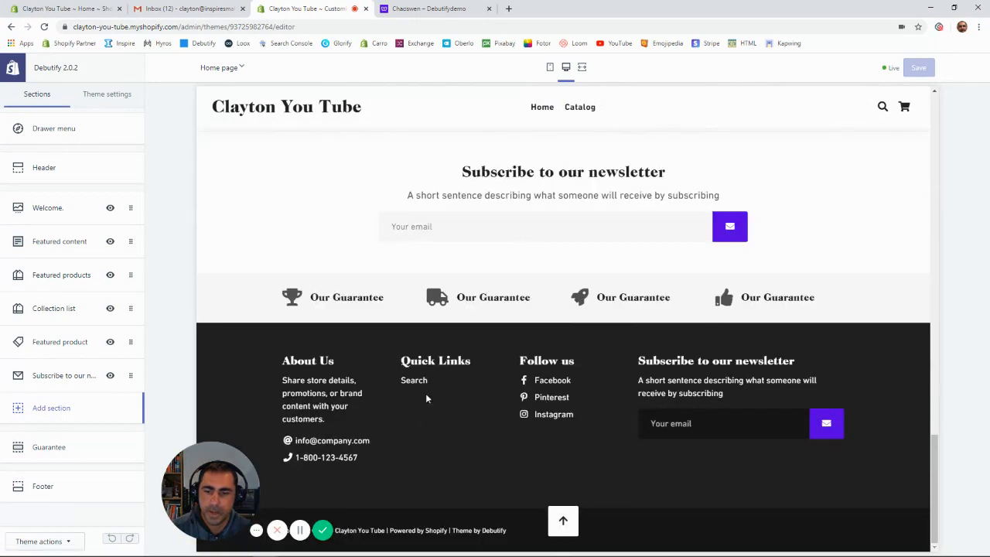
mouse_move(464, 399)
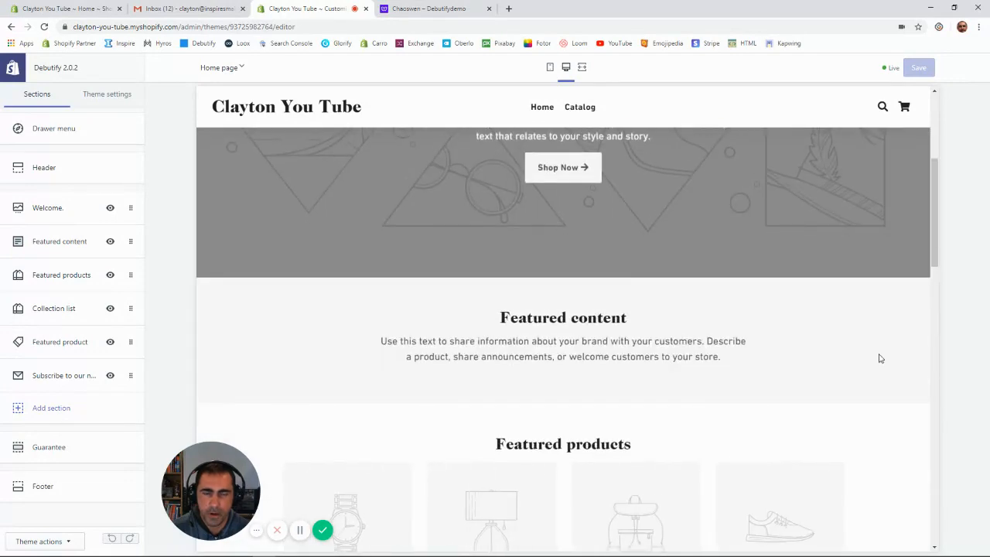
scroll("up", 3)
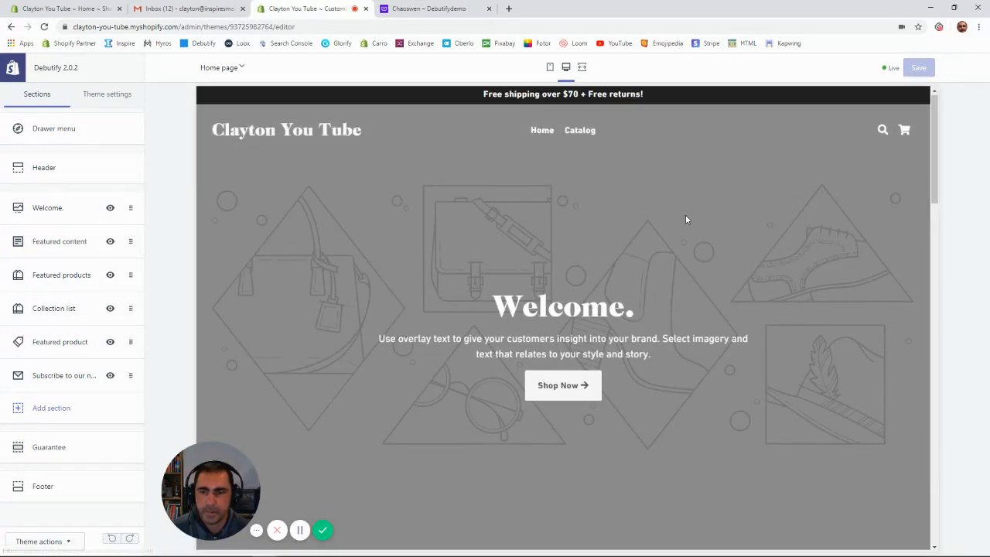
scroll("down", 3)
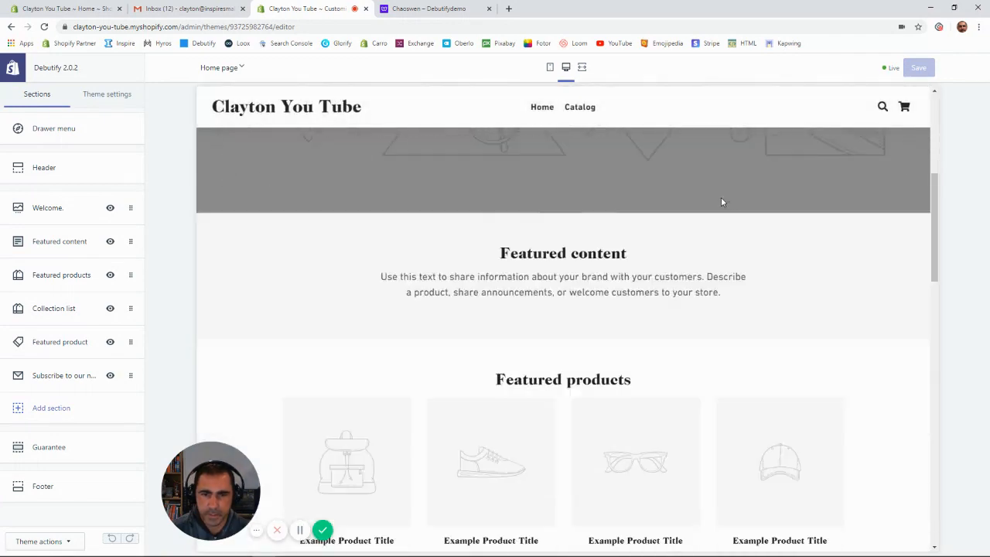
scroll("up", 3)
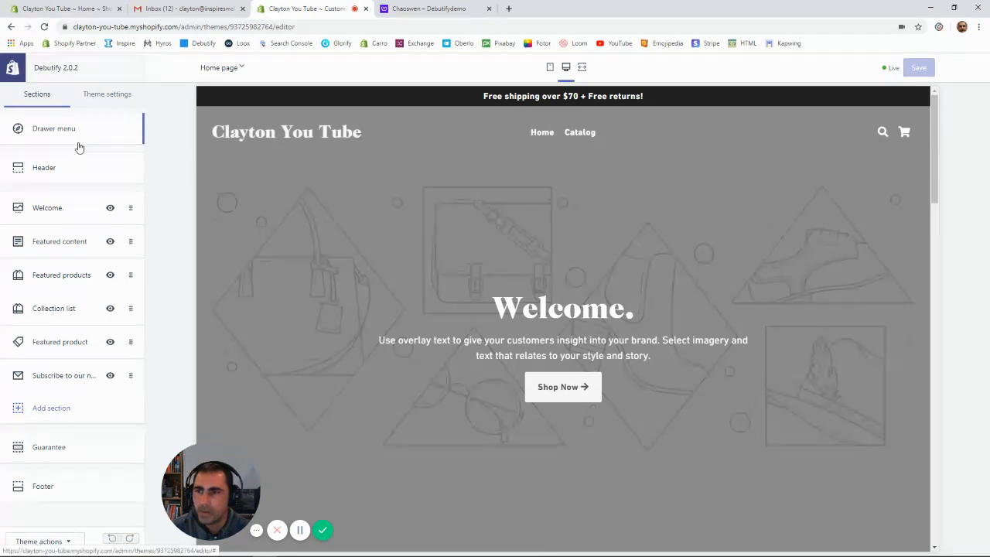
left_click(107, 95)
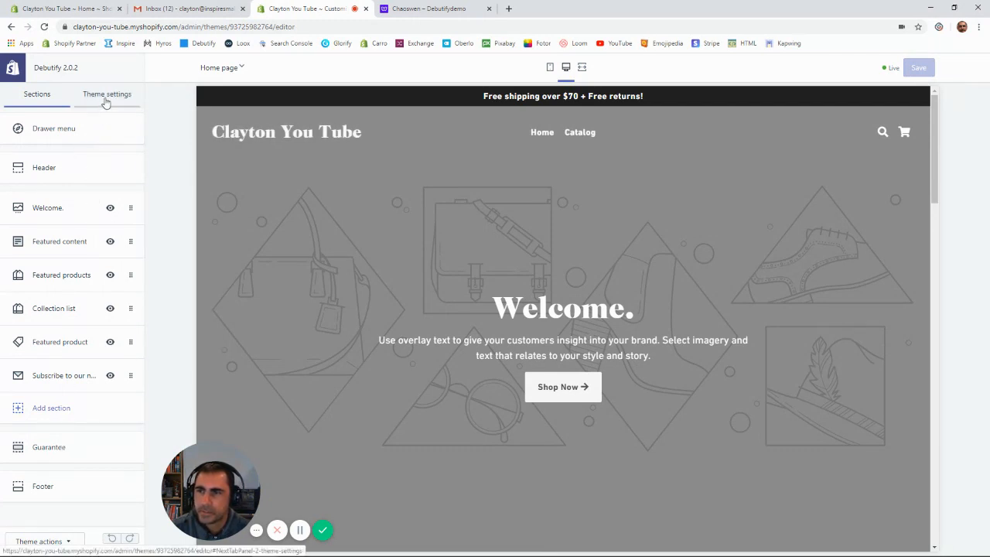
Step: Preview Product pages and turn off Big product title for Test Product
left_click(223, 69)
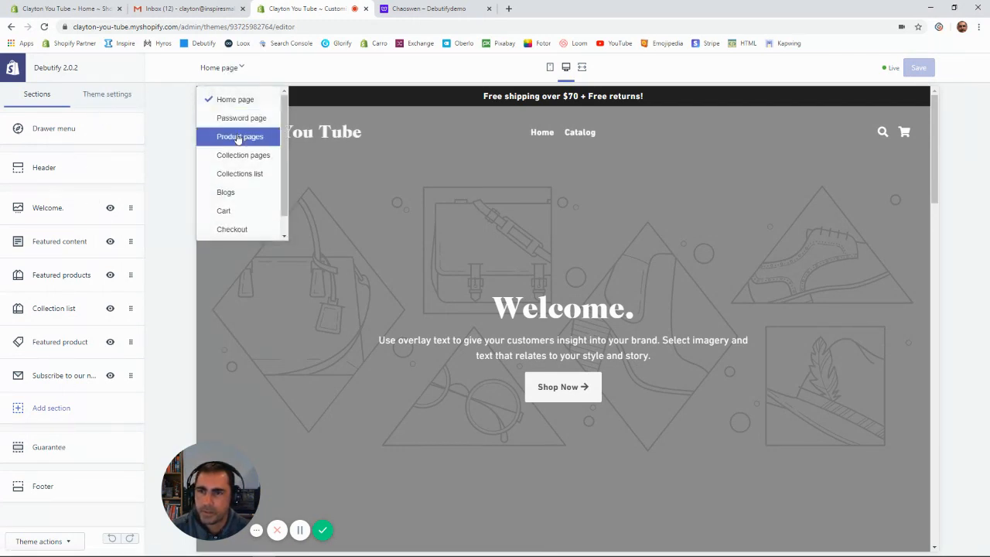
left_click(239, 136)
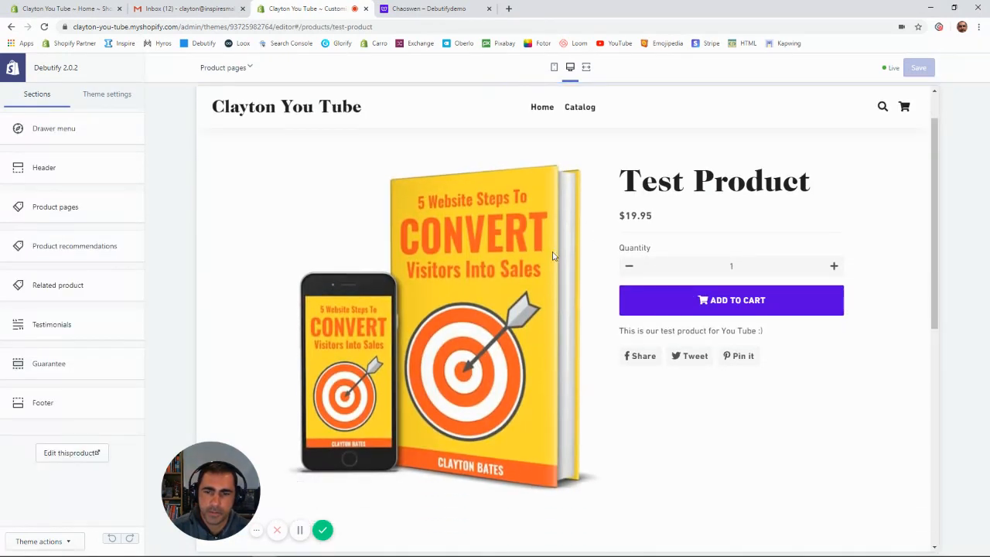
mouse_move(819, 198)
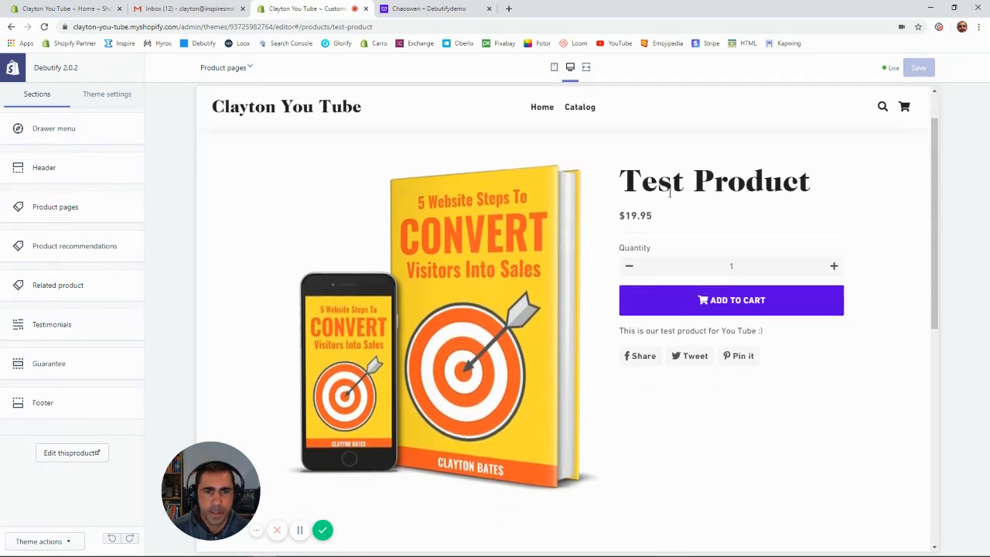
double_click(714, 180)
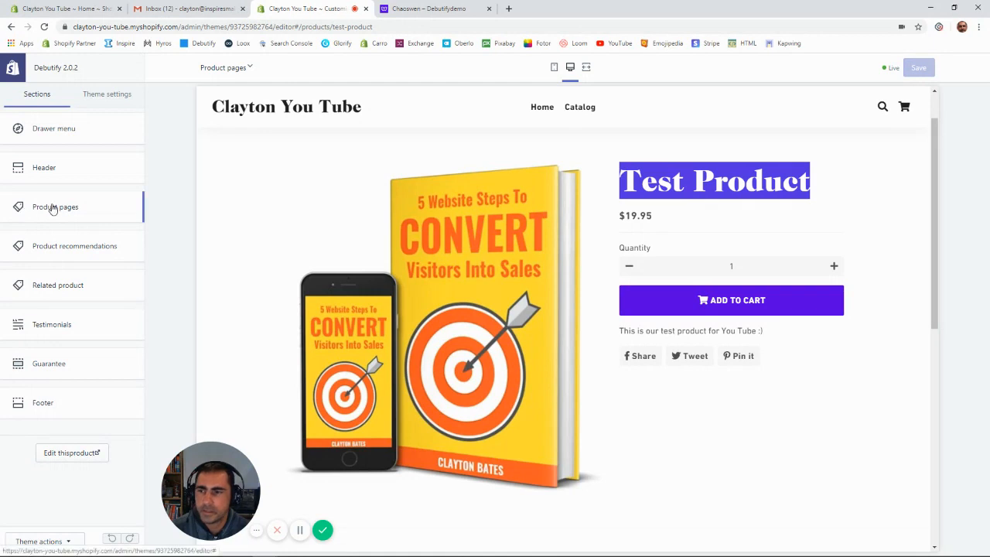
left_click(56, 207)
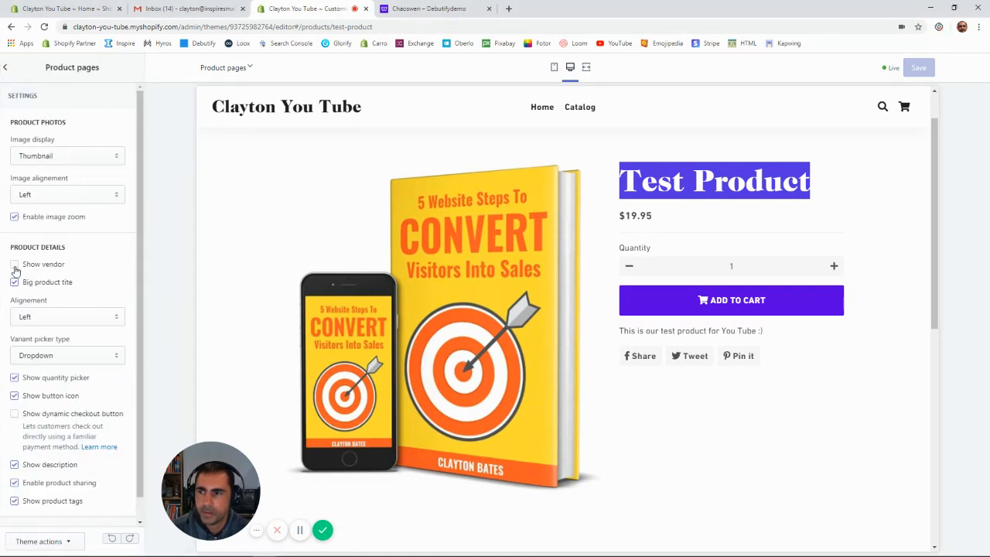
left_click(14, 281)
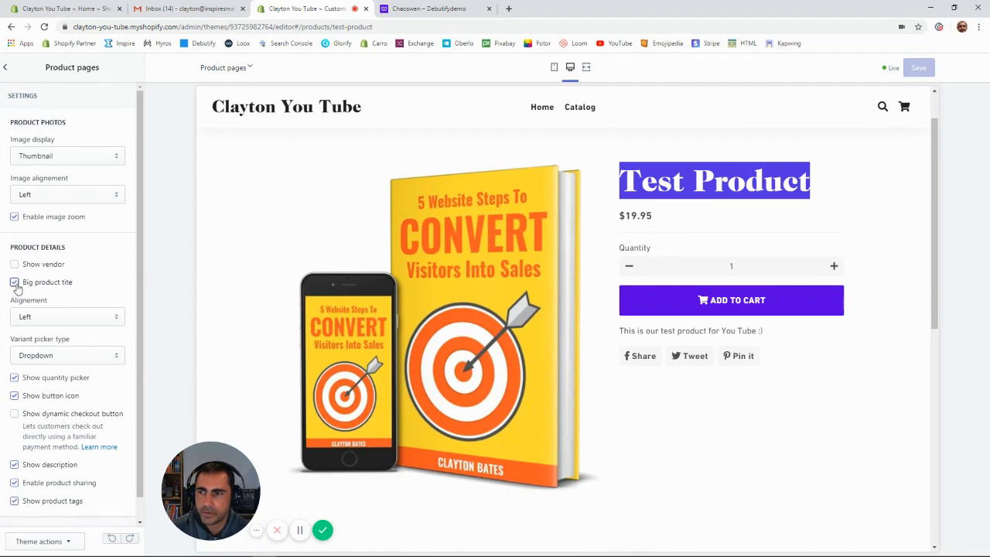
left_click(14, 282)
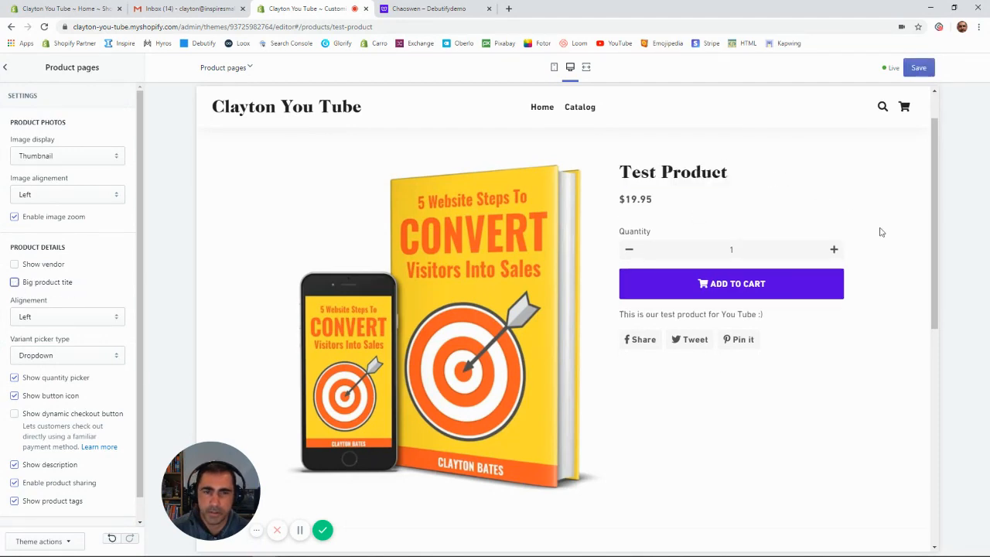
Step: Scroll the section list down to the Testimonials section settings
scroll("down", 3)
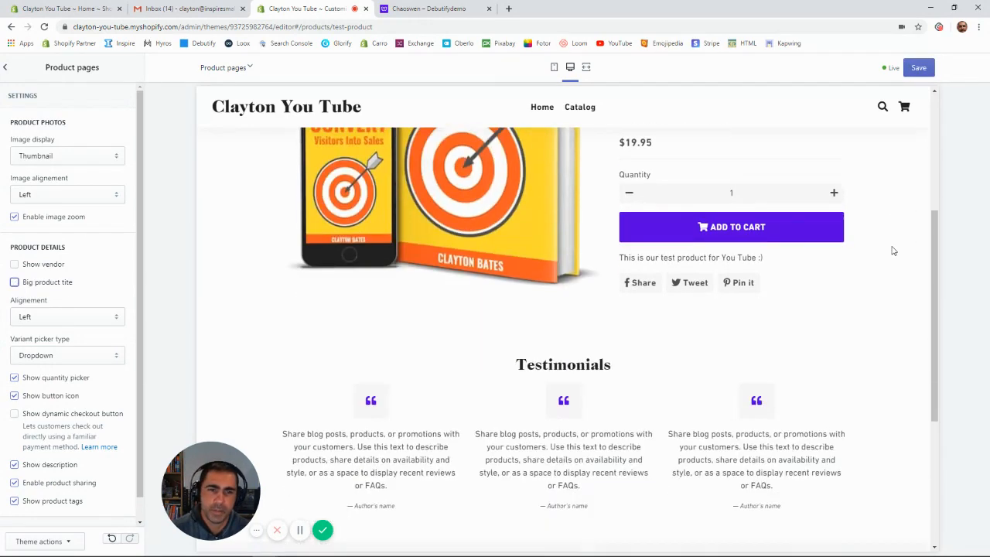
scroll("down", 3)
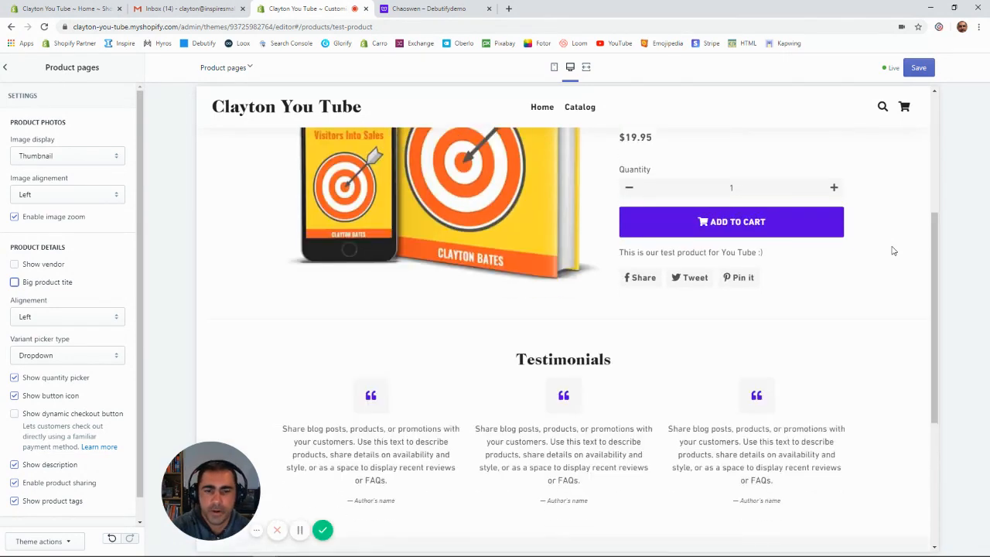
scroll("down", 3)
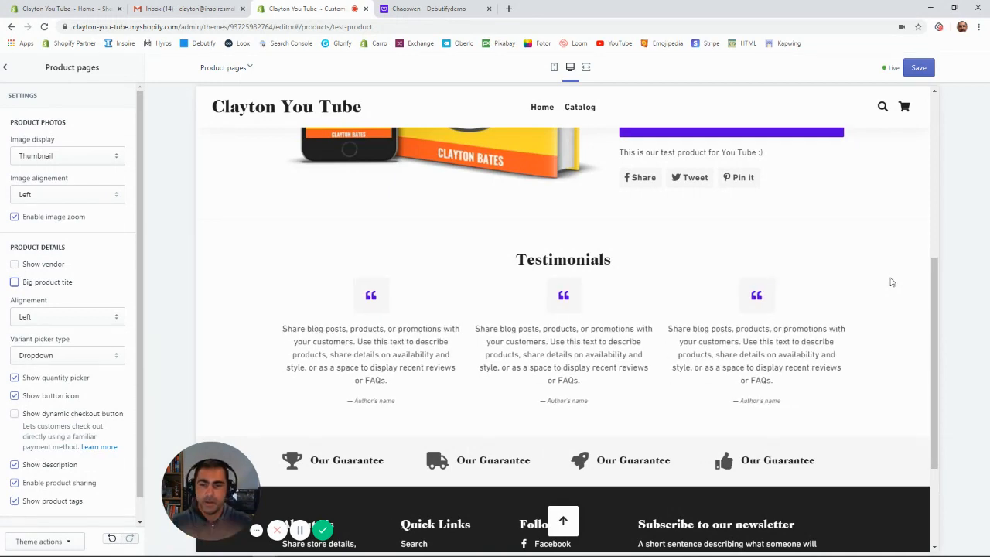
mouse_move(652, 309)
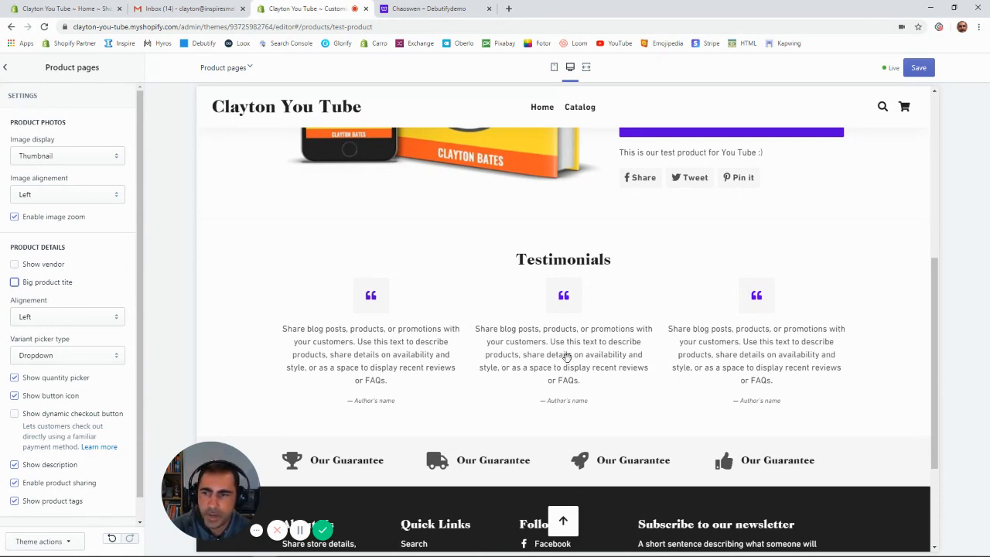
left_click(7, 68)
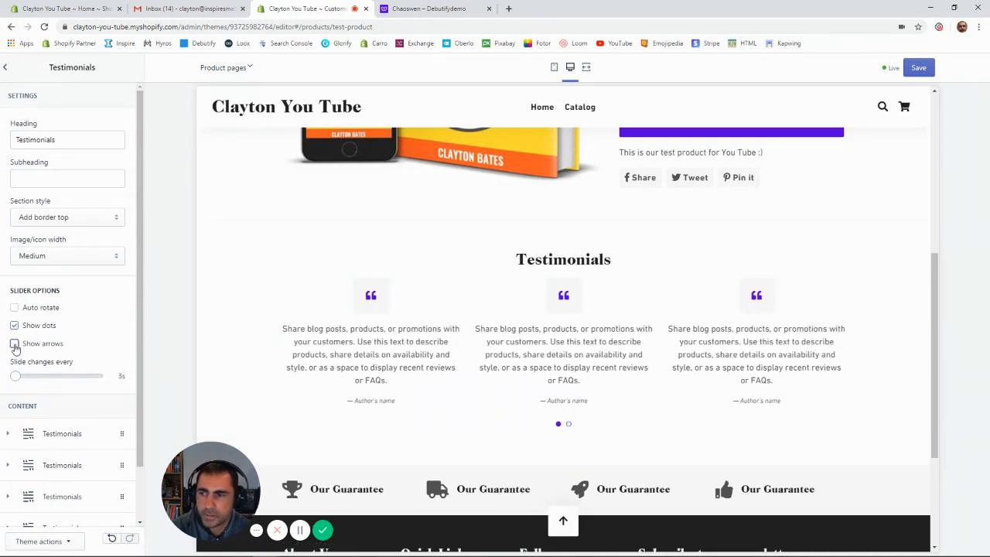
Step: Enable Show arrows on the Testimonials slider and step it to the next slide
left_click(14, 344)
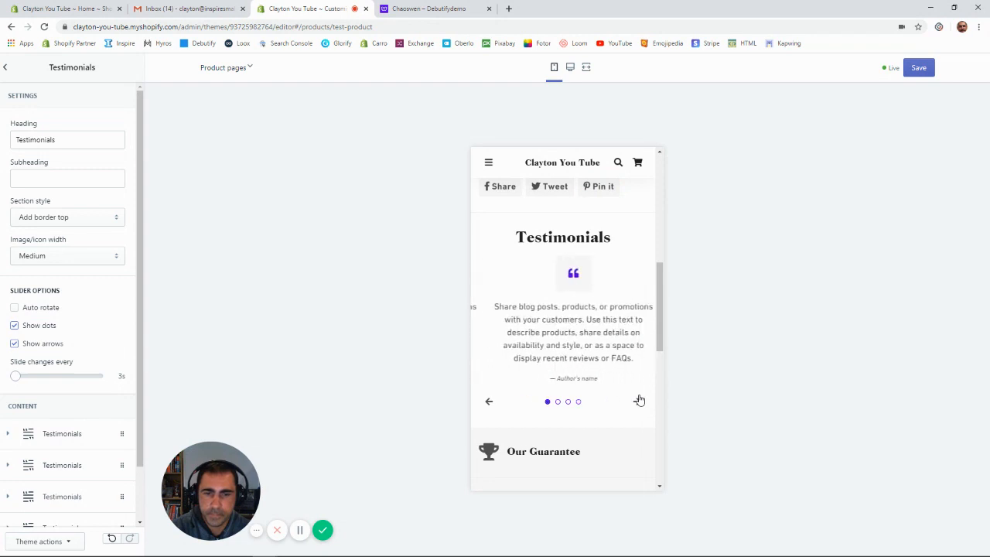
left_click(569, 68)
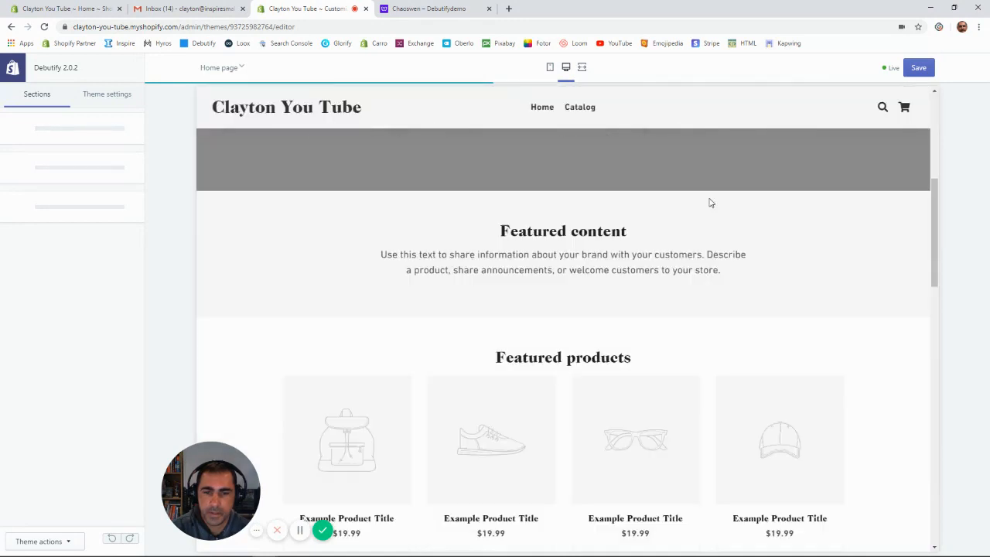
Step: Test the Featured products slider arrows in the mobile preview
scroll("down", 3)
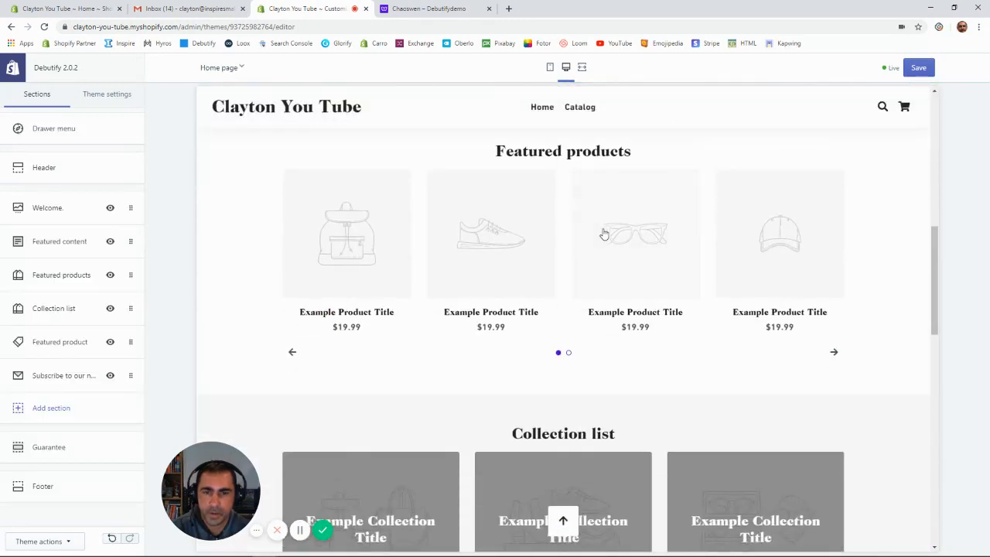
mouse_move(65, 278)
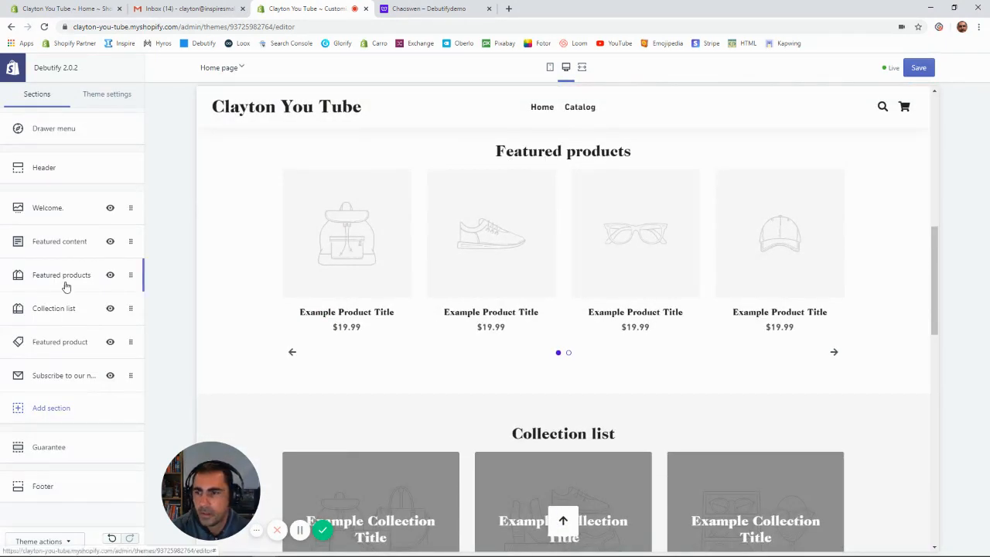
left_click(62, 275)
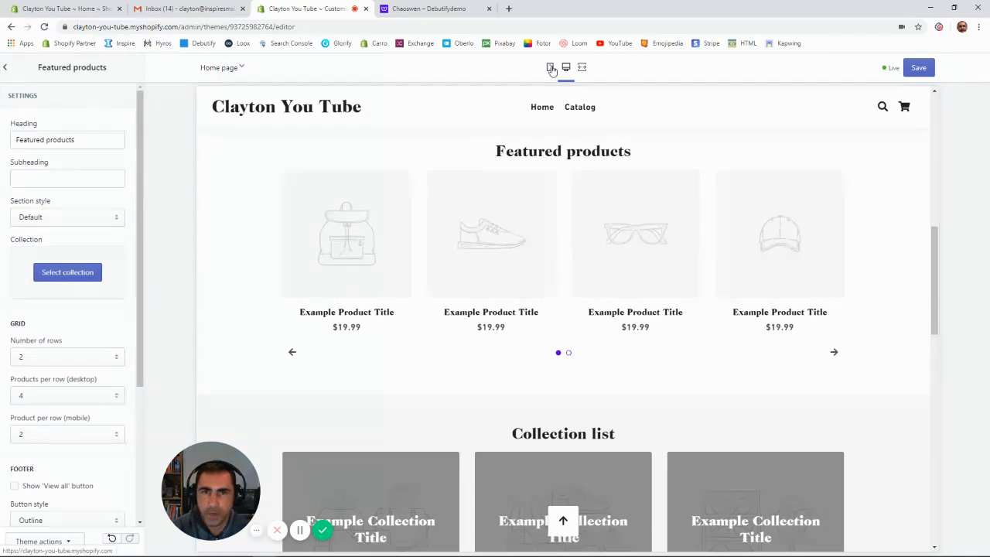
left_click(549, 68)
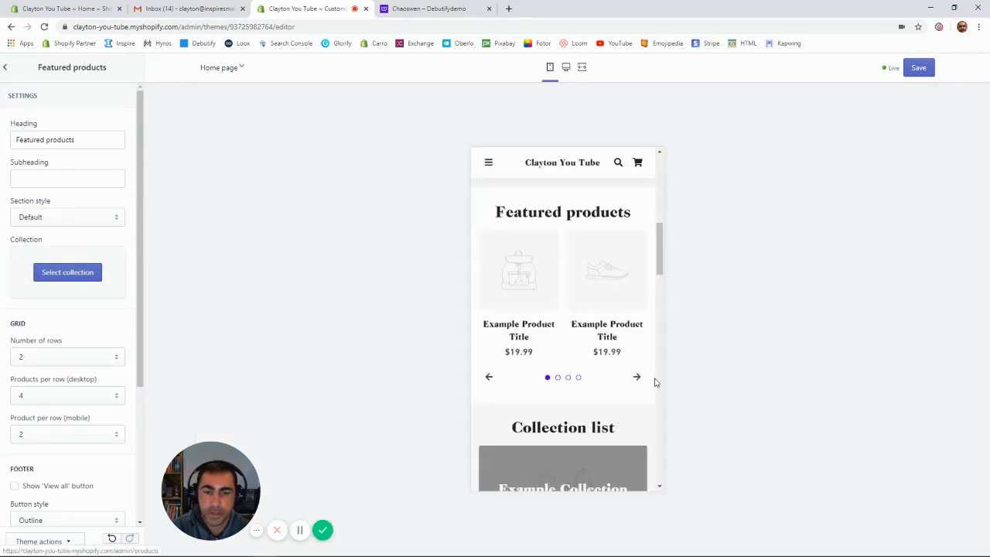
left_click(637, 377)
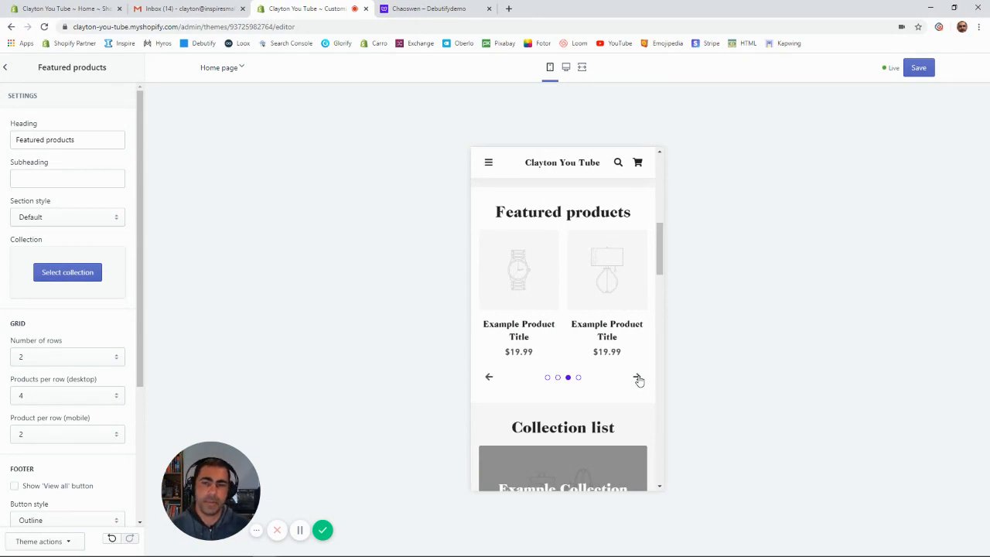
left_click(639, 377)
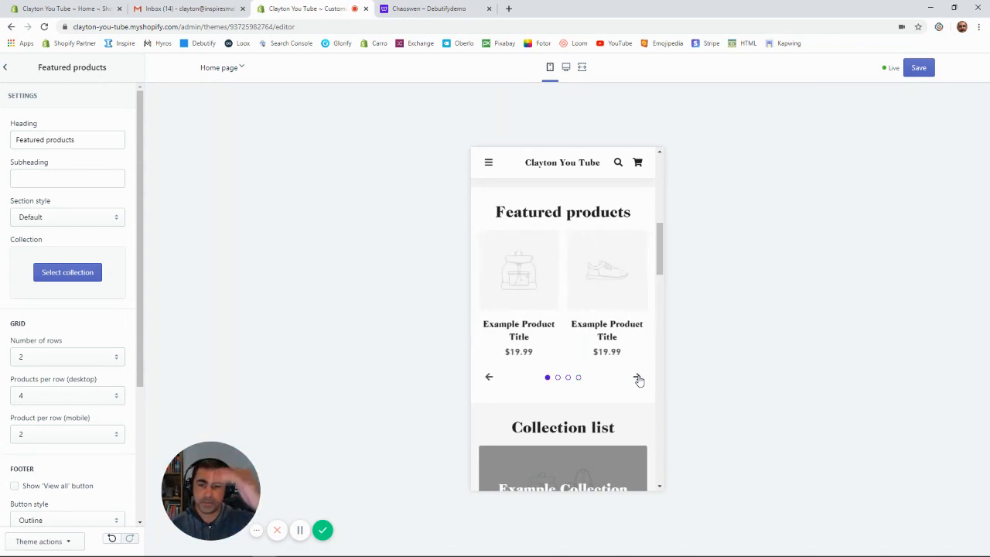
left_click(638, 377)
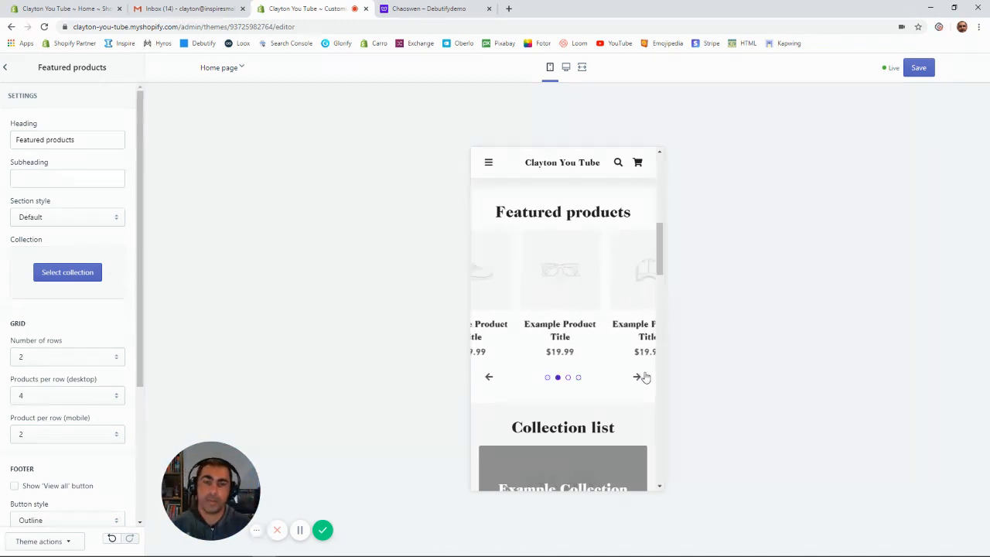
left_click(643, 377)
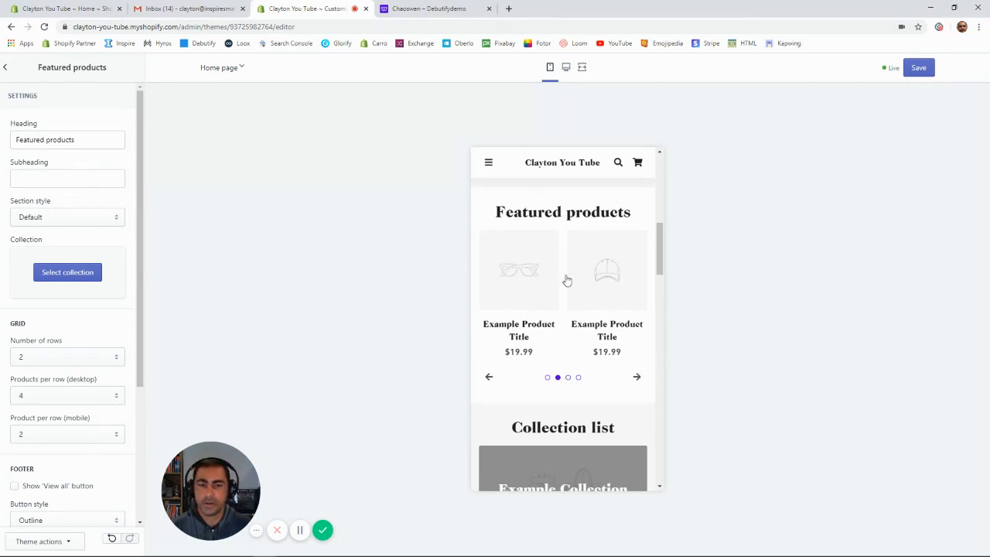
mouse_move(138, 285)
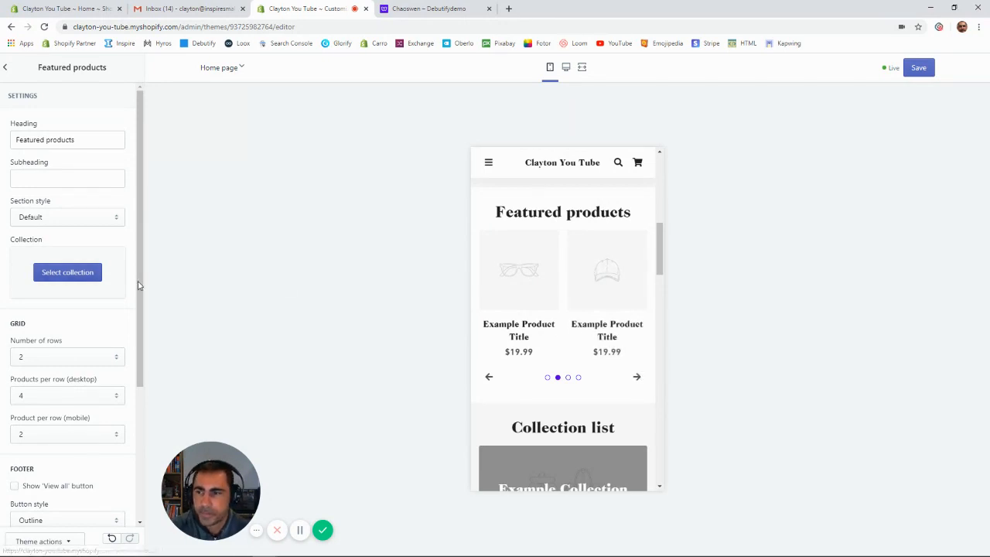
Step: Set Featured products Grid Number of rows to 3 and test the slider
left_click(67, 356)
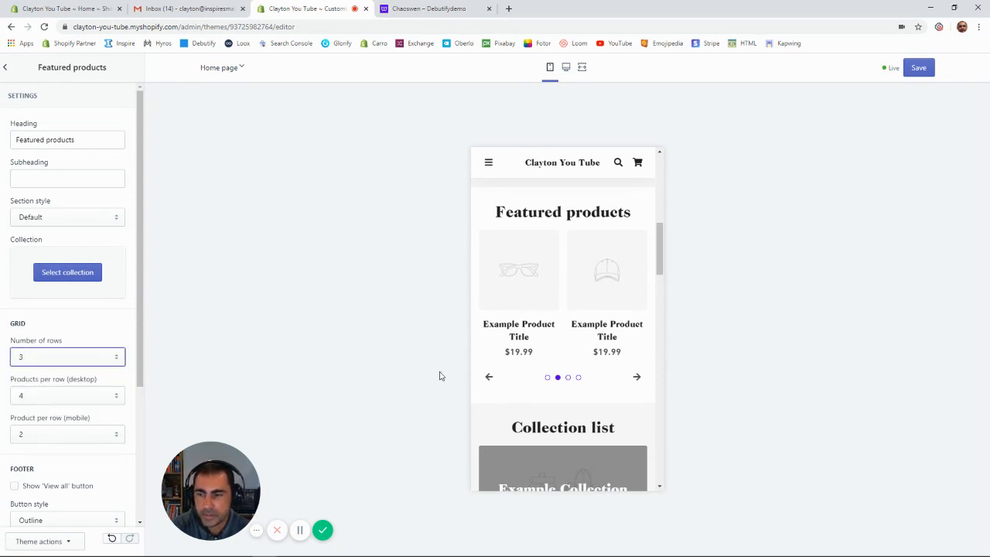
left_click(637, 378)
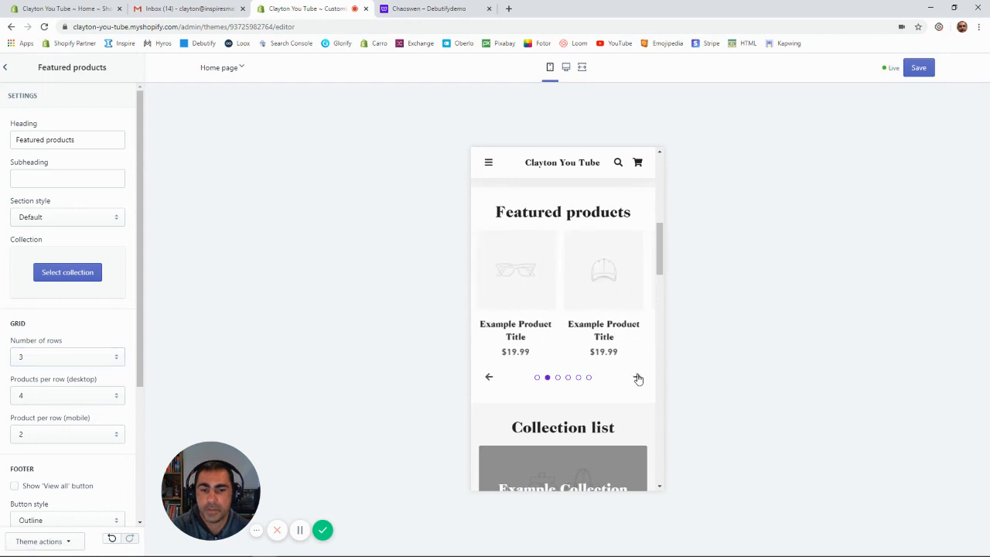
left_click(637, 377)
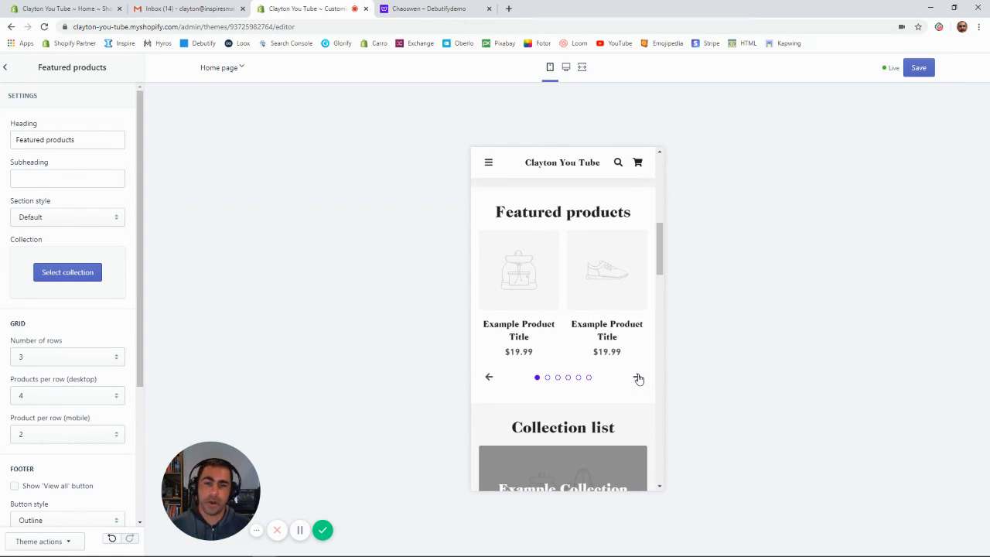
left_click(637, 377)
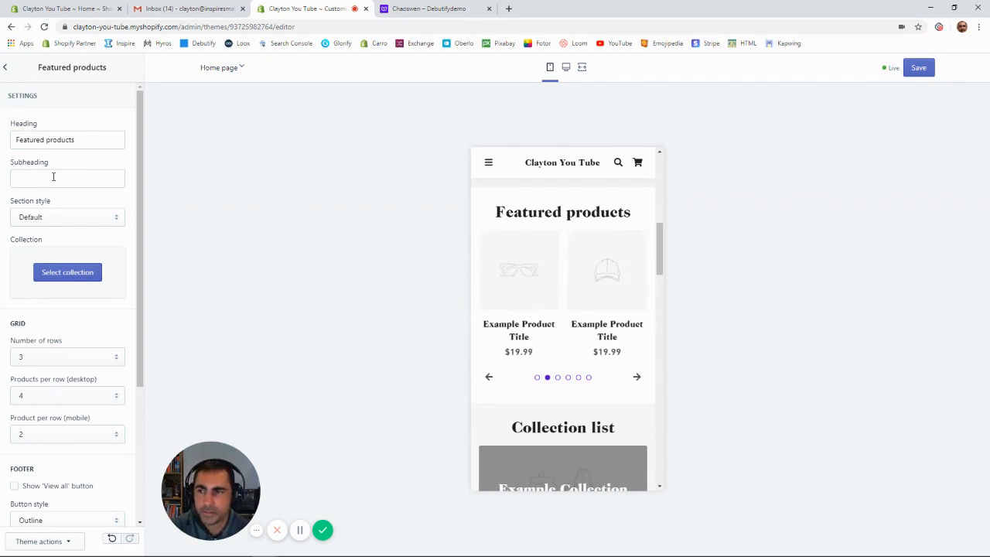
scroll("down", 3)
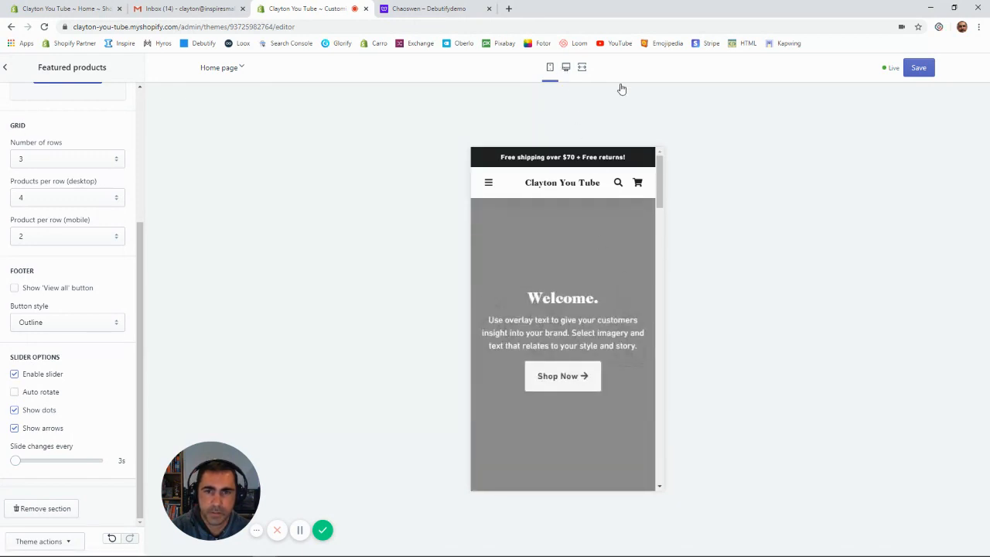
Step: Switch the store preview back to desktop width
left_click(566, 68)
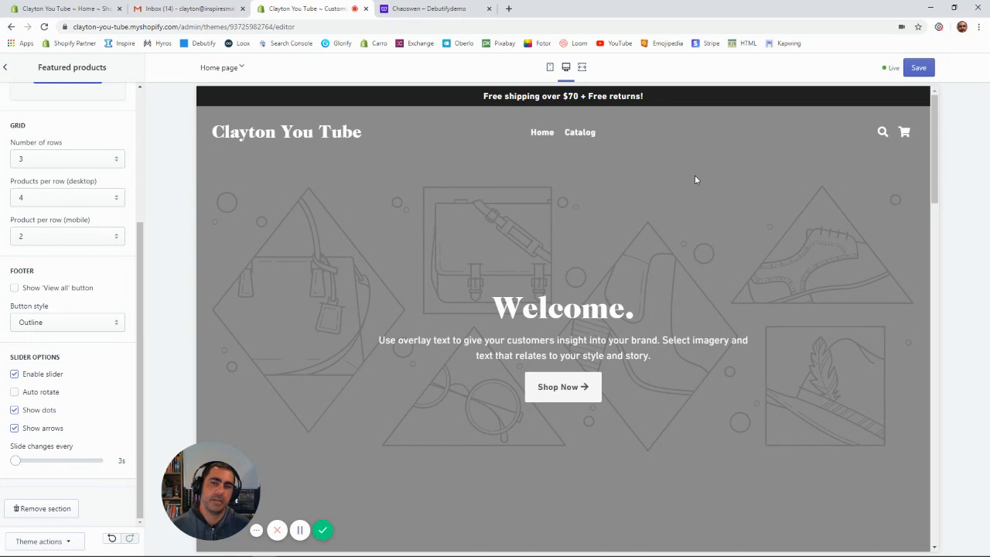
mouse_move(714, 157)
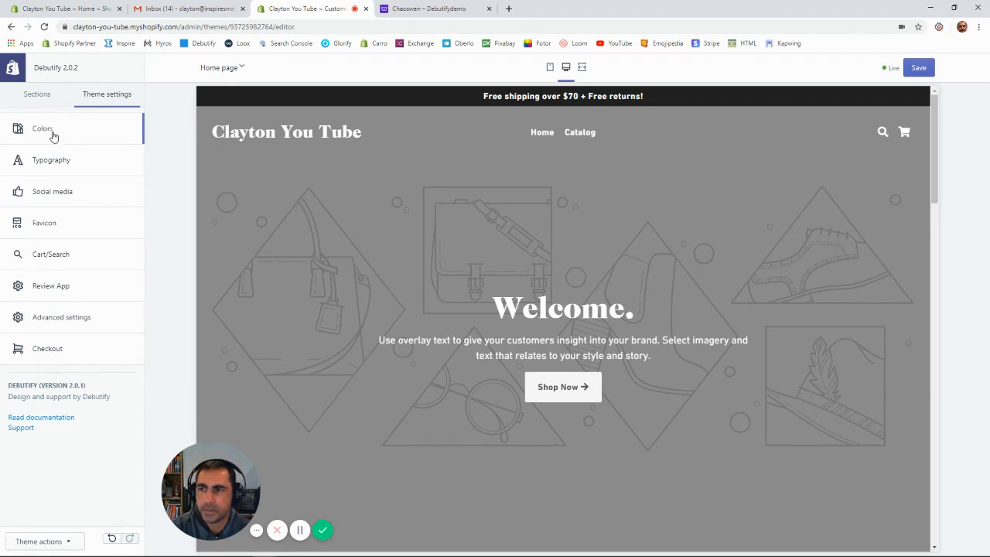
left_click(41, 127)
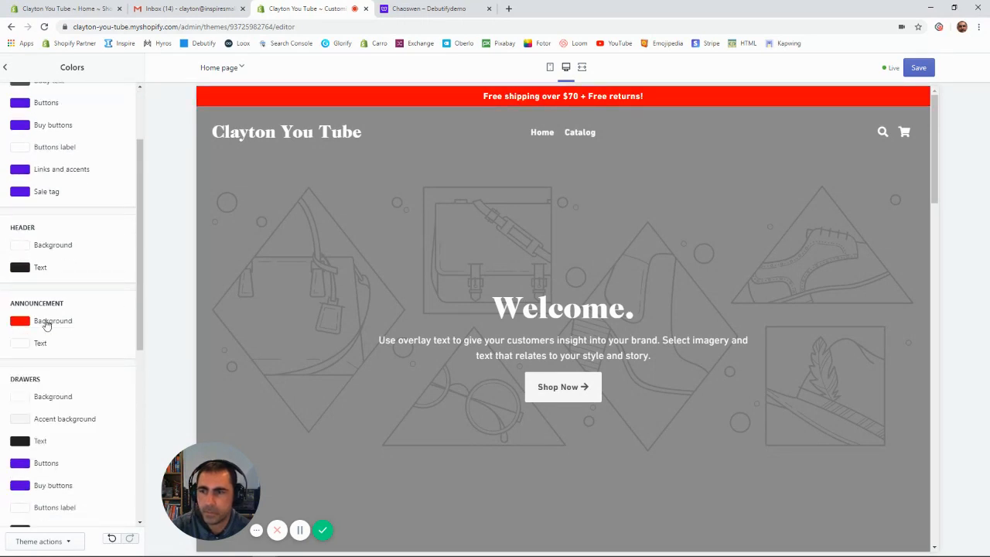
left_click(20, 320)
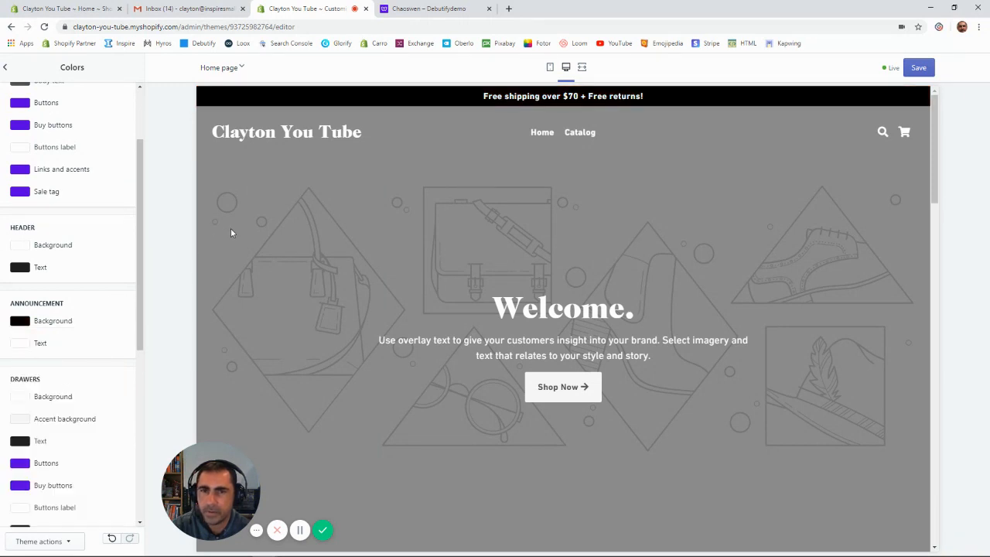
scroll("down", 3)
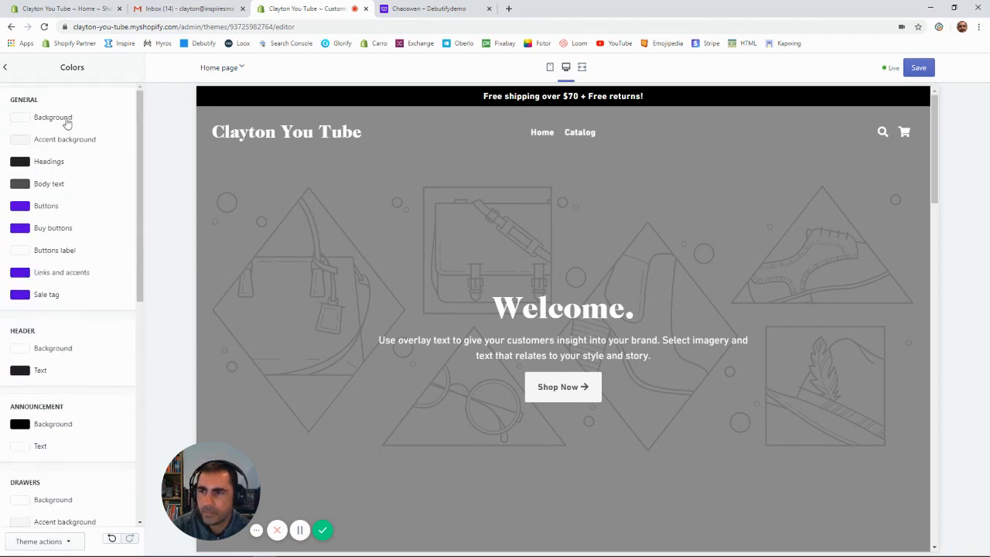
scroll("down", 3)
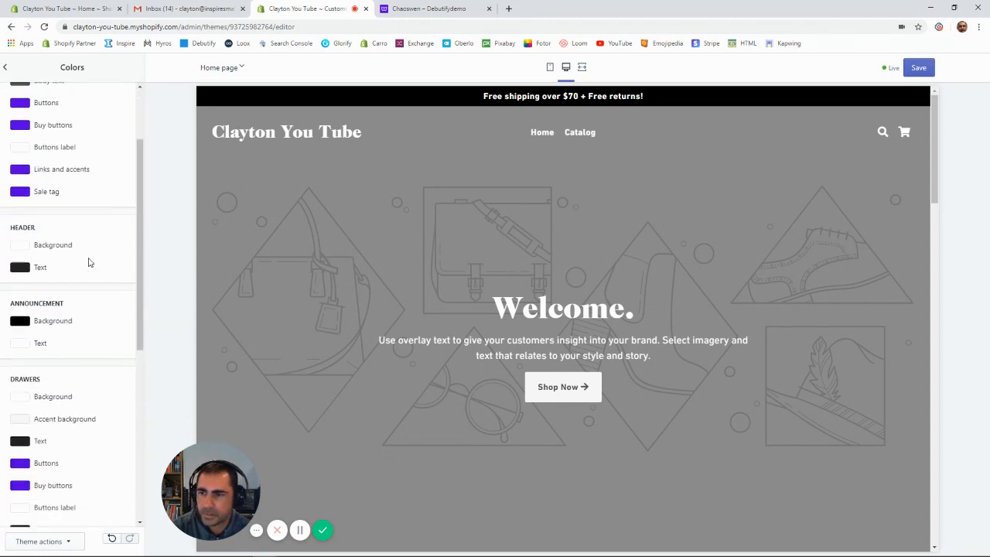
scroll("down", 3)
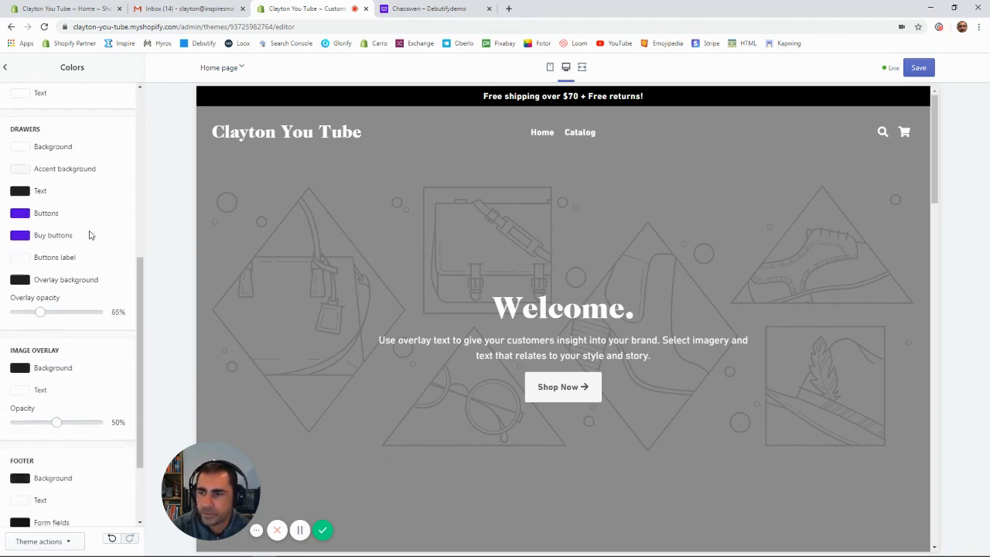
scroll("down", 3)
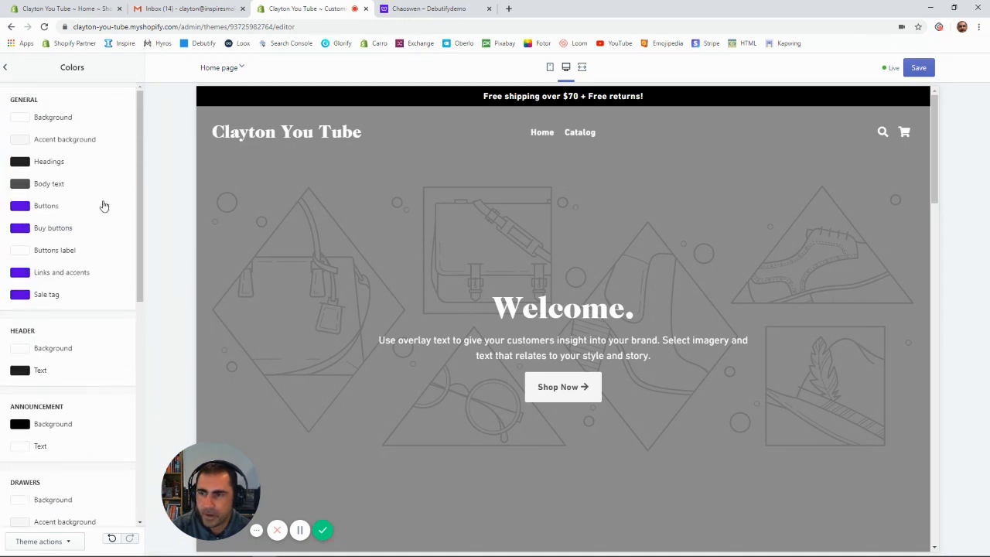
scroll("down", 3)
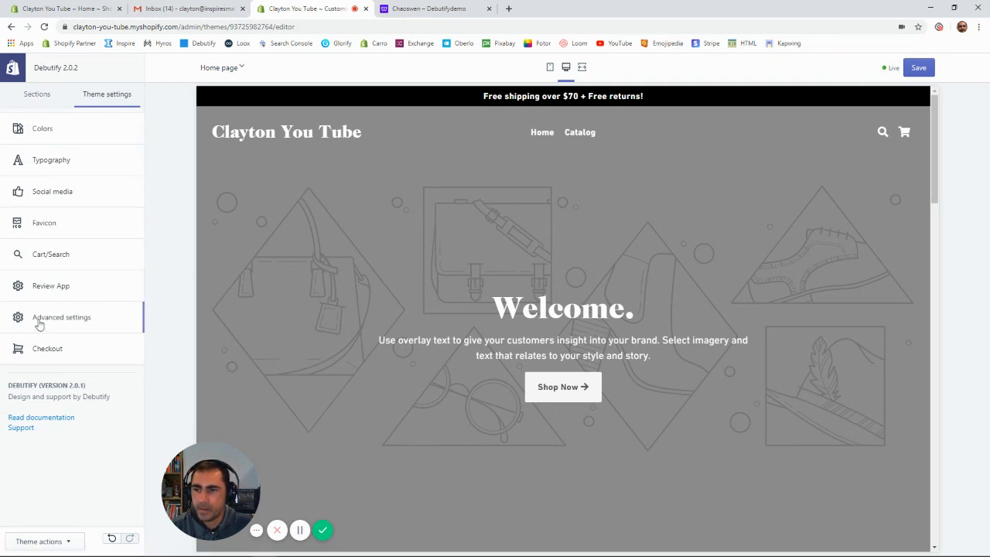
Step: In Advanced settings, turn off the sticky and transparent header so the header is solid white
left_click(61, 317)
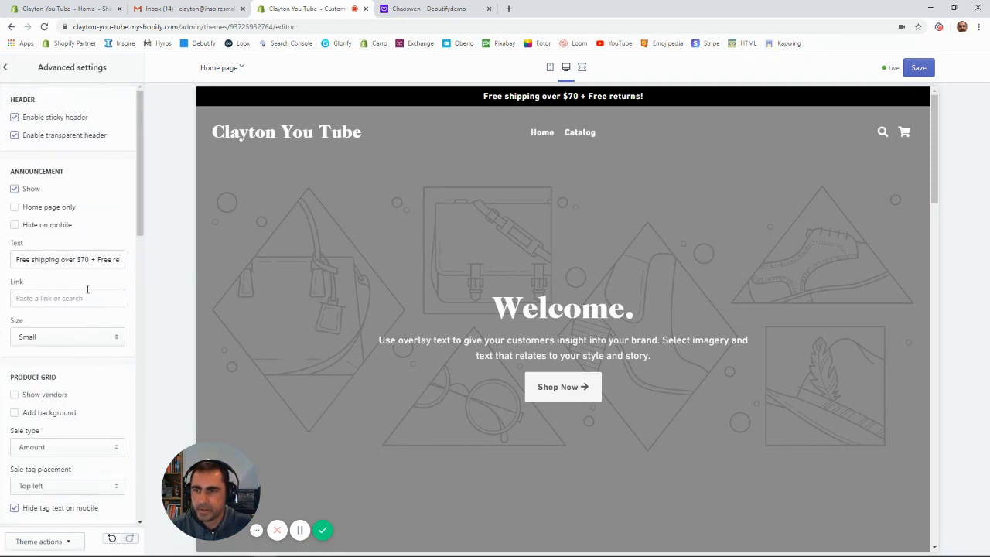
scroll("down", 3)
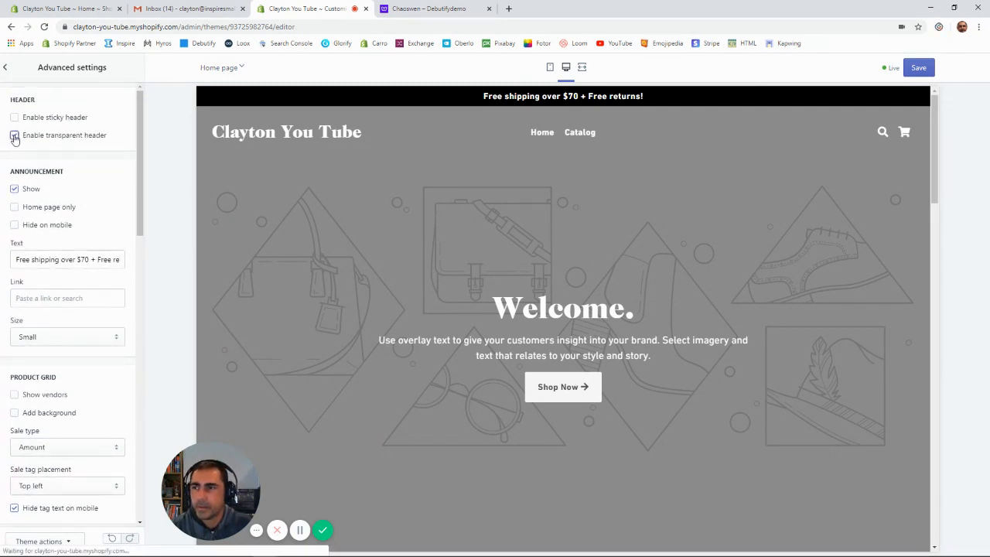
left_click(14, 135)
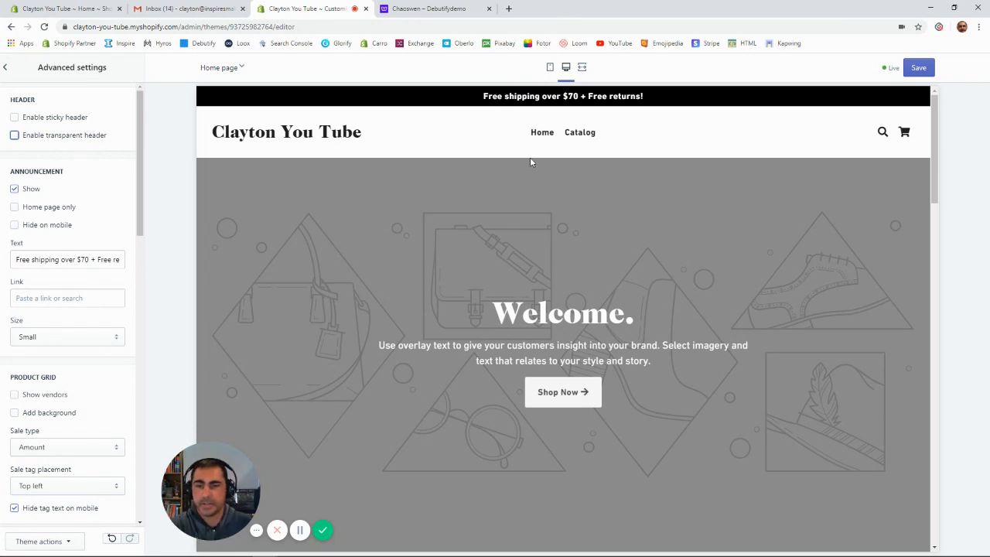
mouse_move(93, 190)
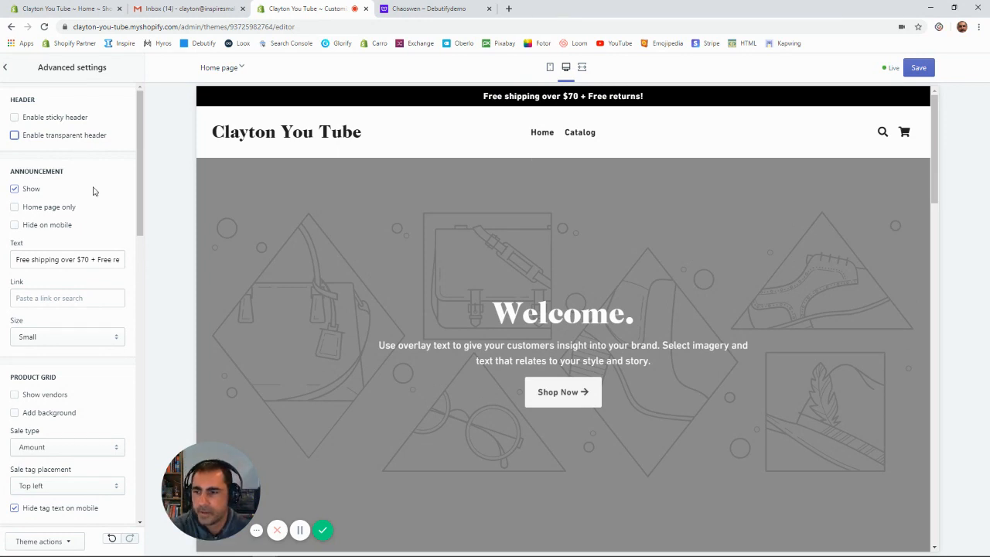
scroll("down", 3)
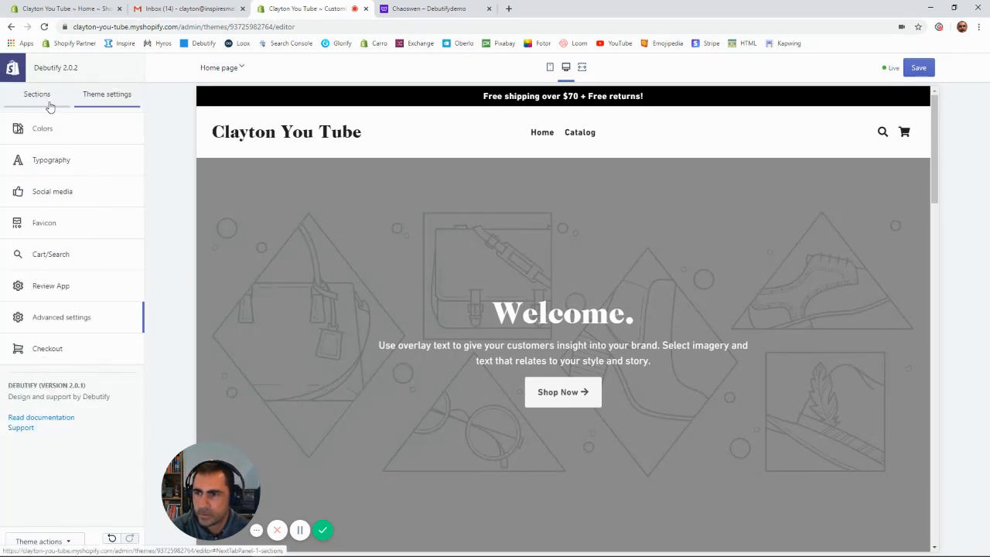
Step: Show the home page Sections list with Header, Welcome, Featured products, Collection list and Footer
left_click(107, 94)
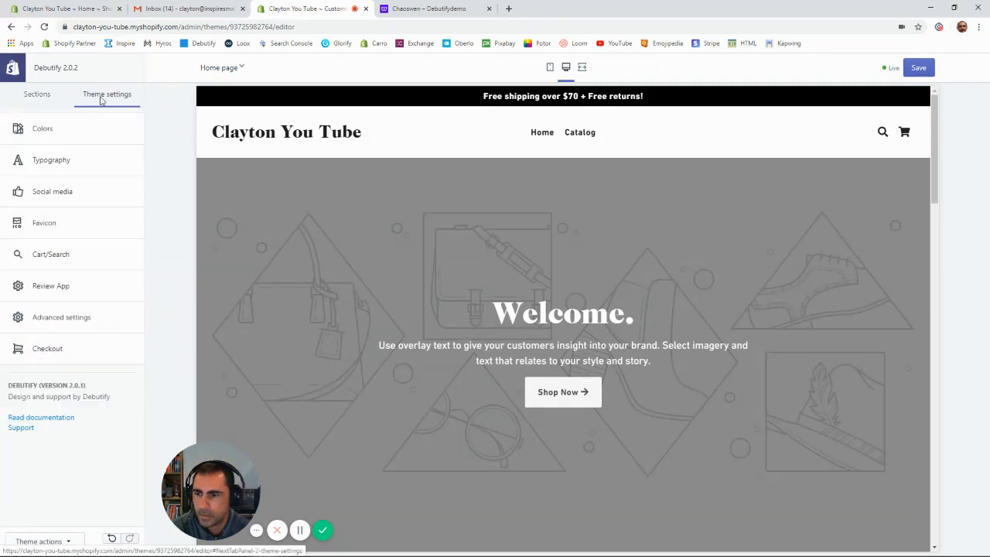
left_click(37, 94)
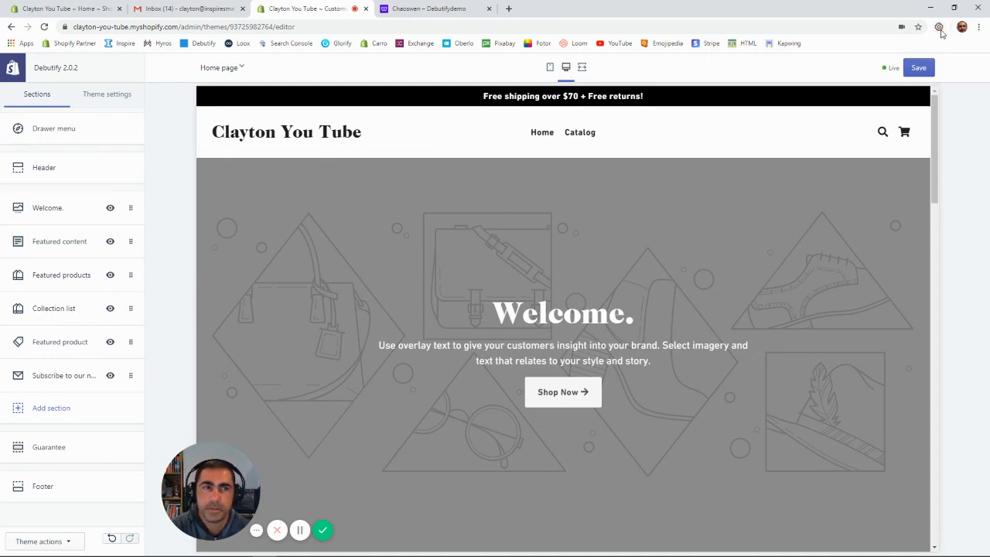
mouse_move(938, 28)
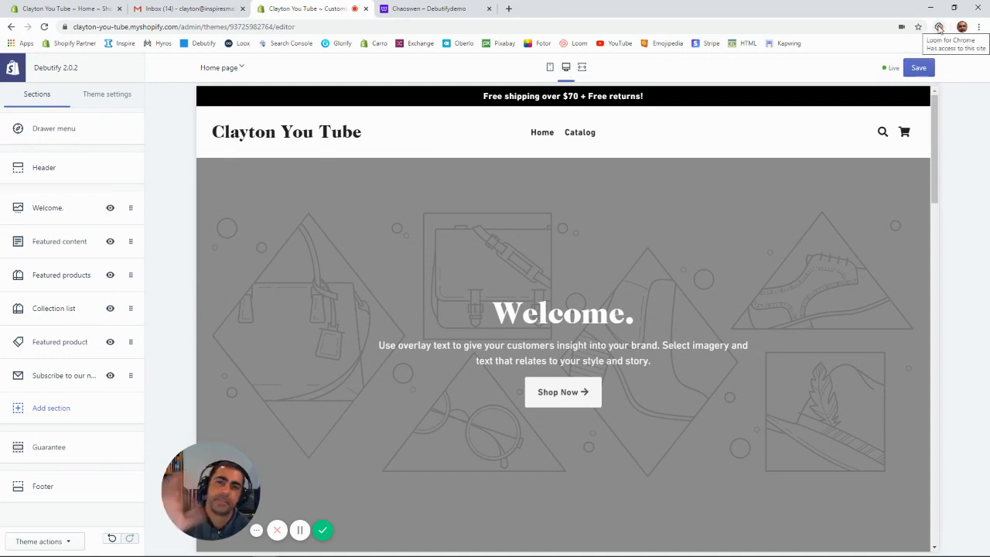